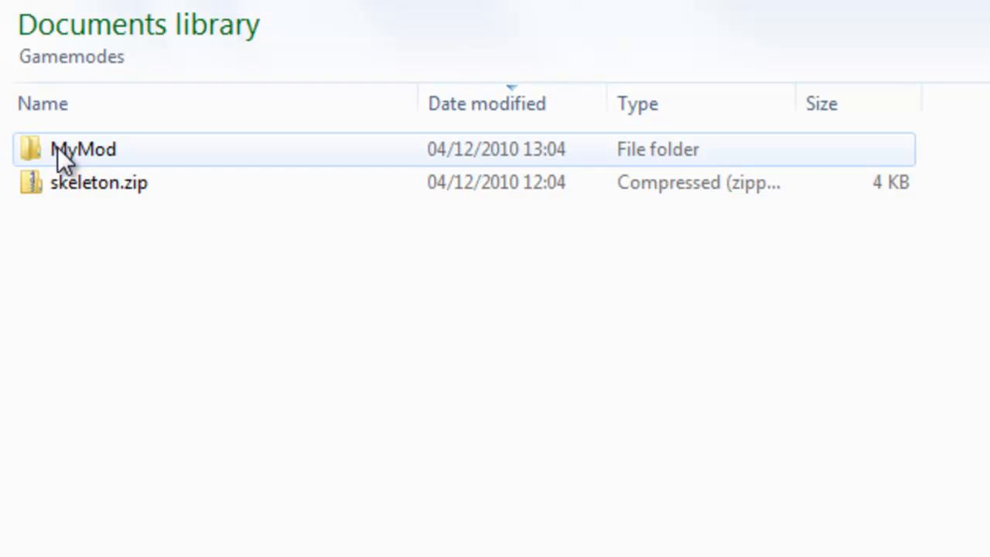
Step: Browse into MyMod/gamemode in Explorer and select shared.lua, cl_init.lua and init.lua
double_click(84, 148)
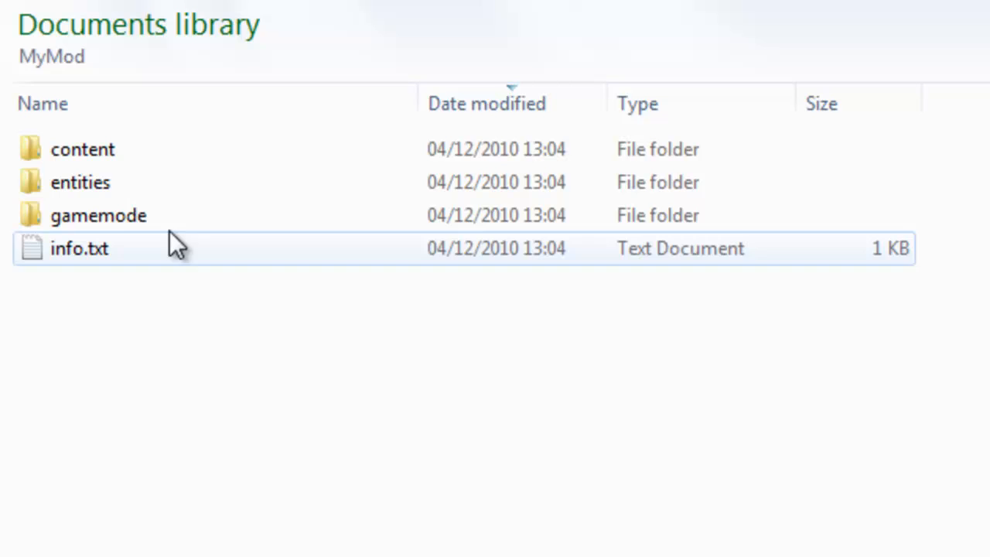
left_click(99, 215)
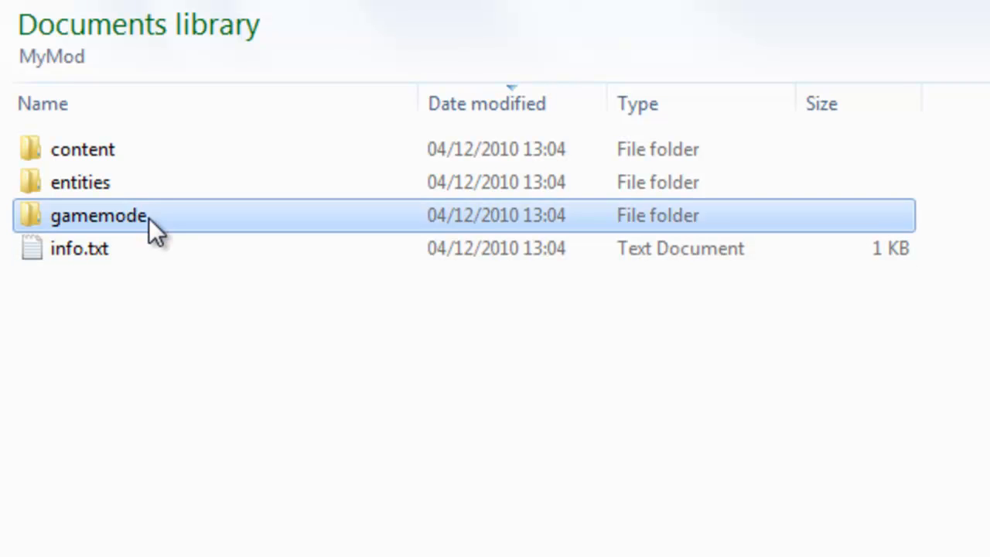
double_click(99, 215)
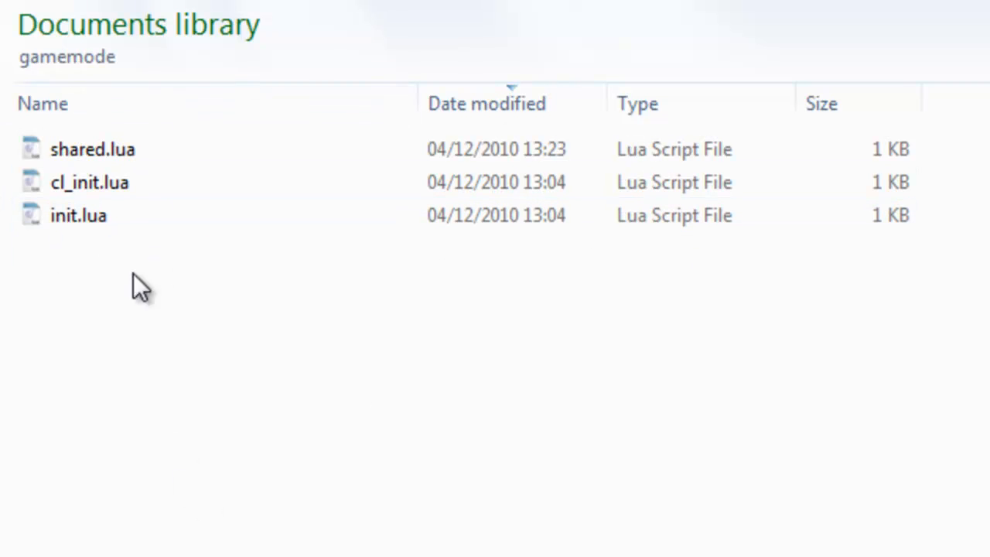
key("ctrl+a")
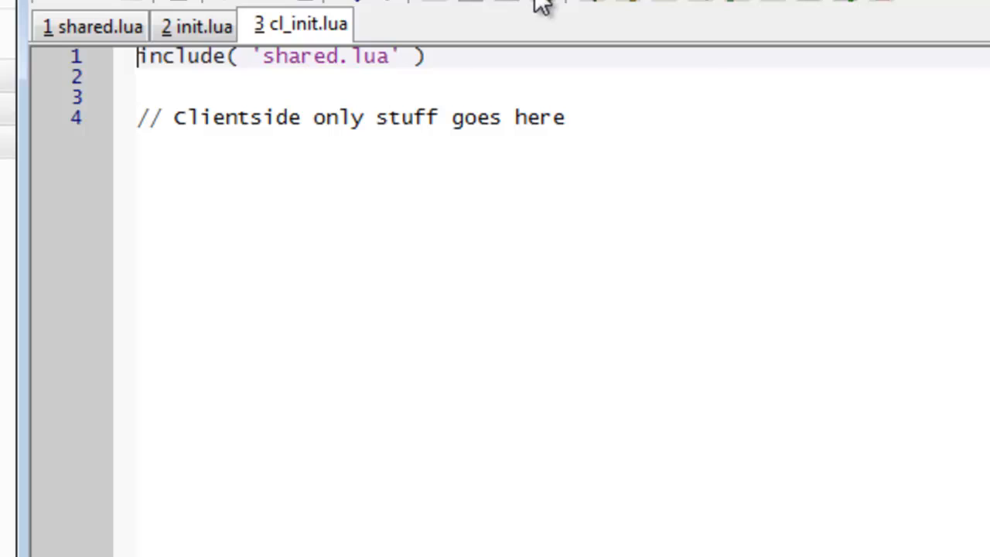
Step: In shared.lua, add DeriveGamemode("sandbox") after GM.Website with a --Deriv comment above it
left_click(92, 25)
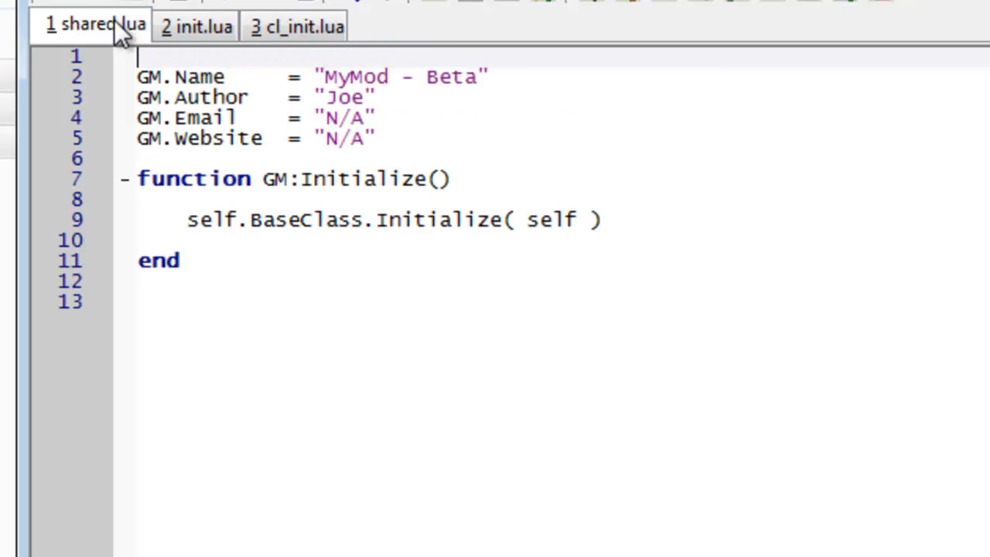
mouse_move(455, 309)
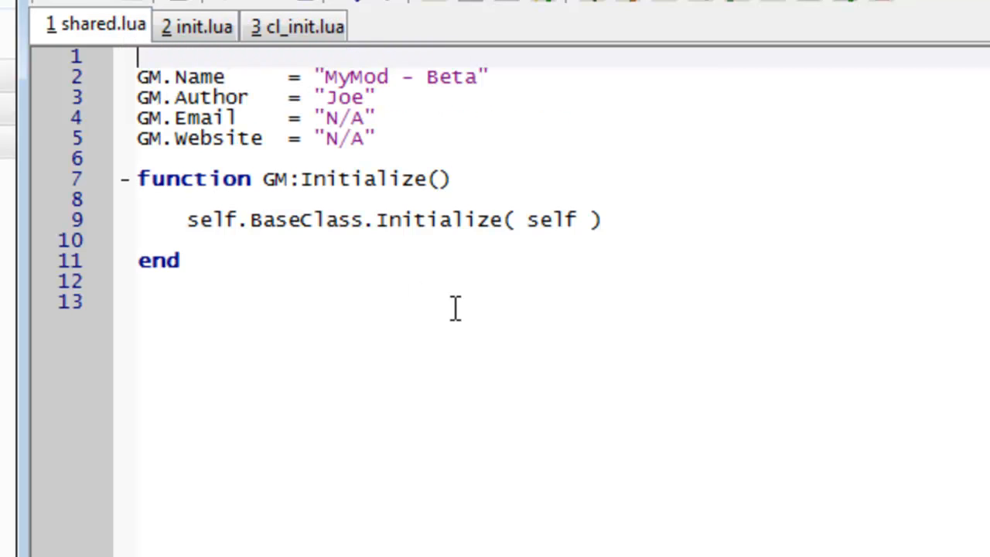
left_click(511, 158)
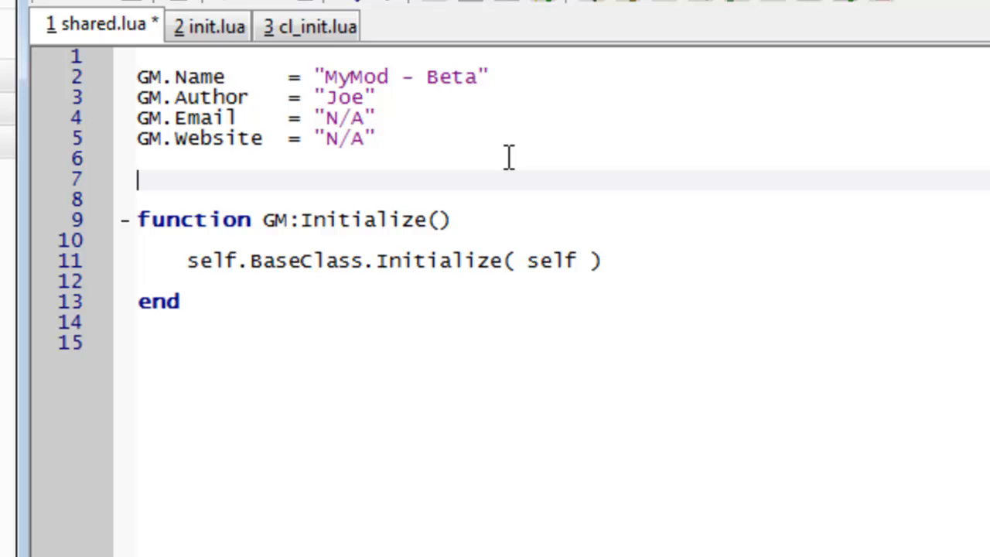
type("DeriveGame")
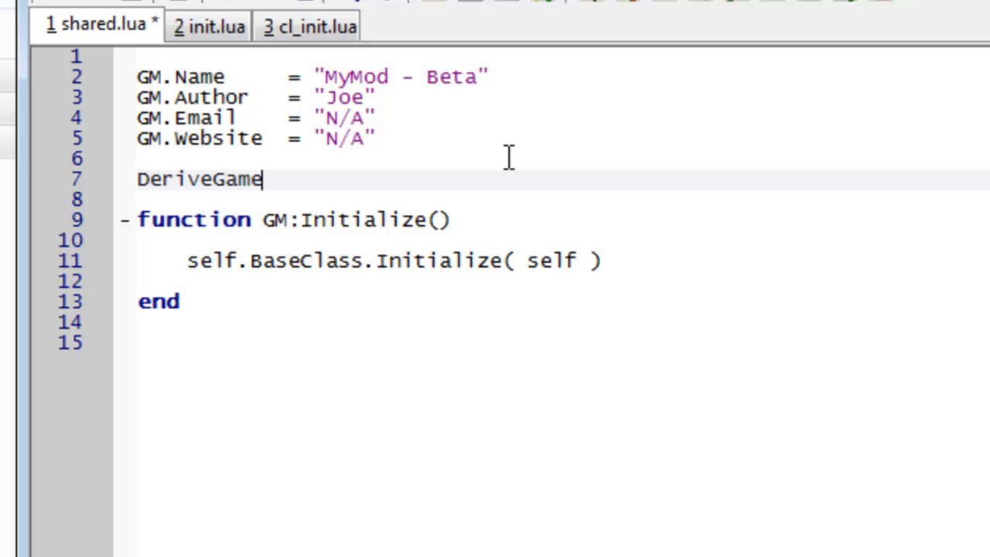
type("mode(\"sand")
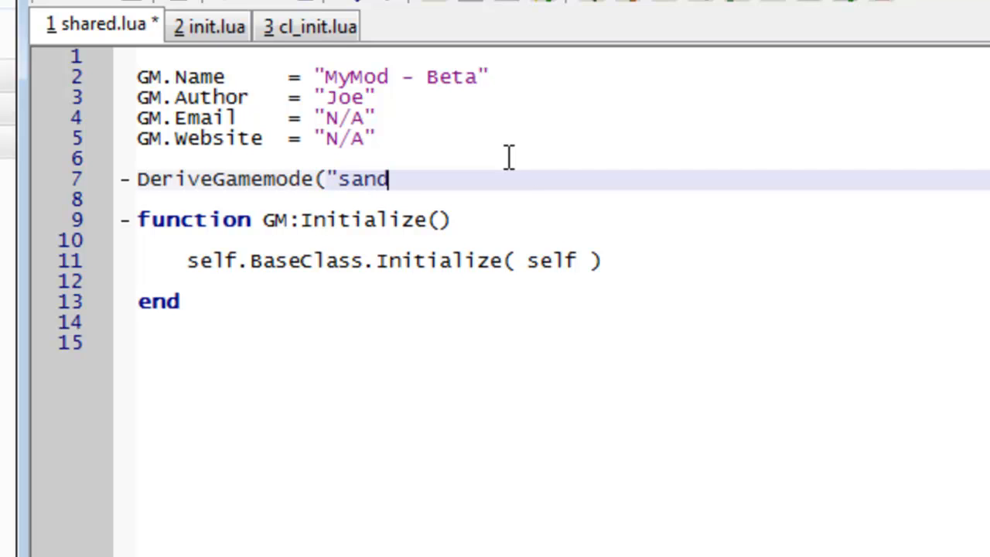
type("box\"]")
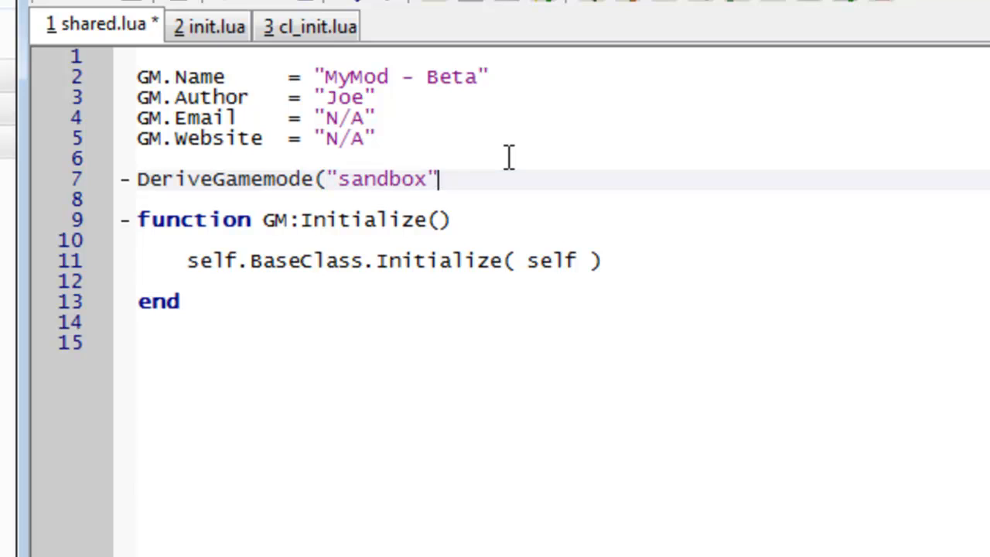
type(")")
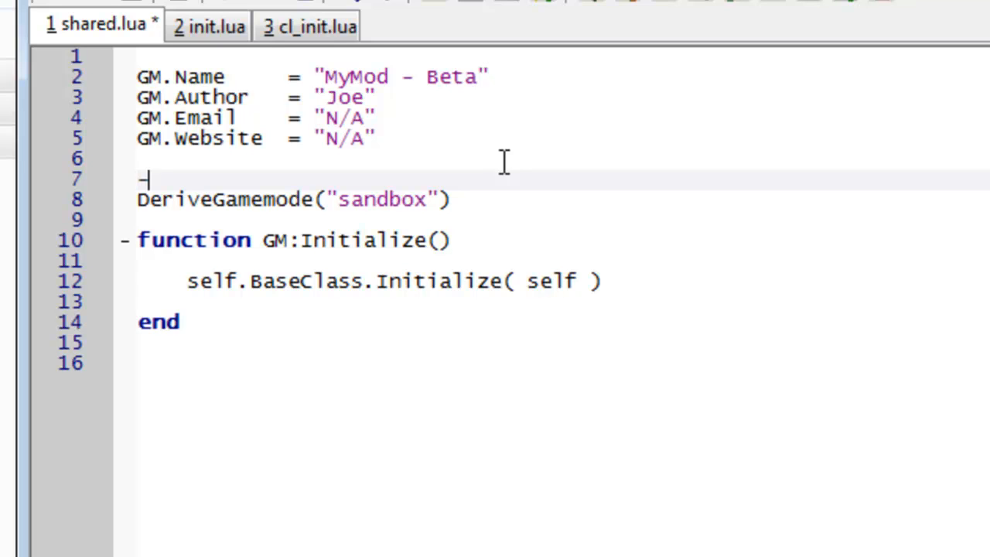
type("--Derive our gamemode from sandbox")
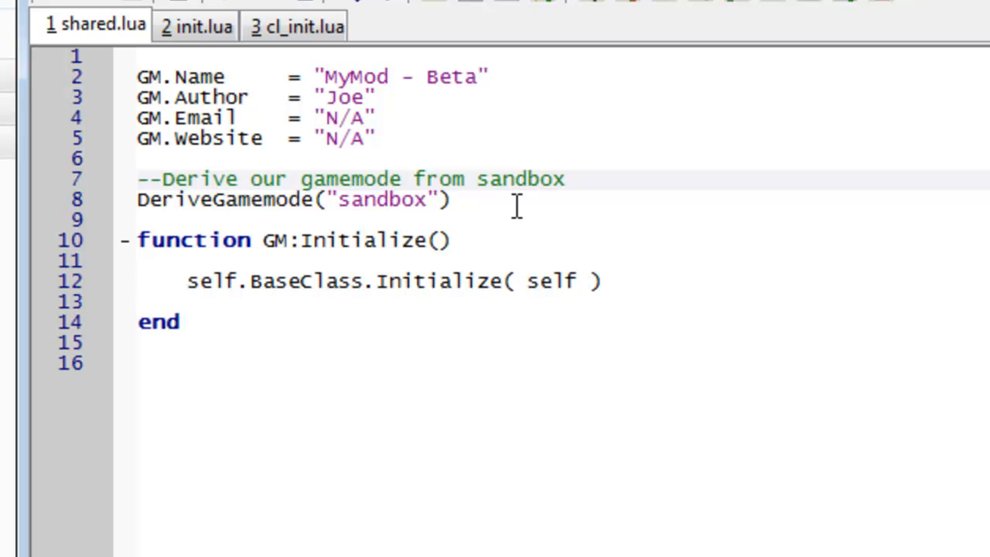
Step: In init.lua, replace PlayerLoadout's GiveAmmo and Give lines with pl:StripWeapons()
left_click(199, 25)
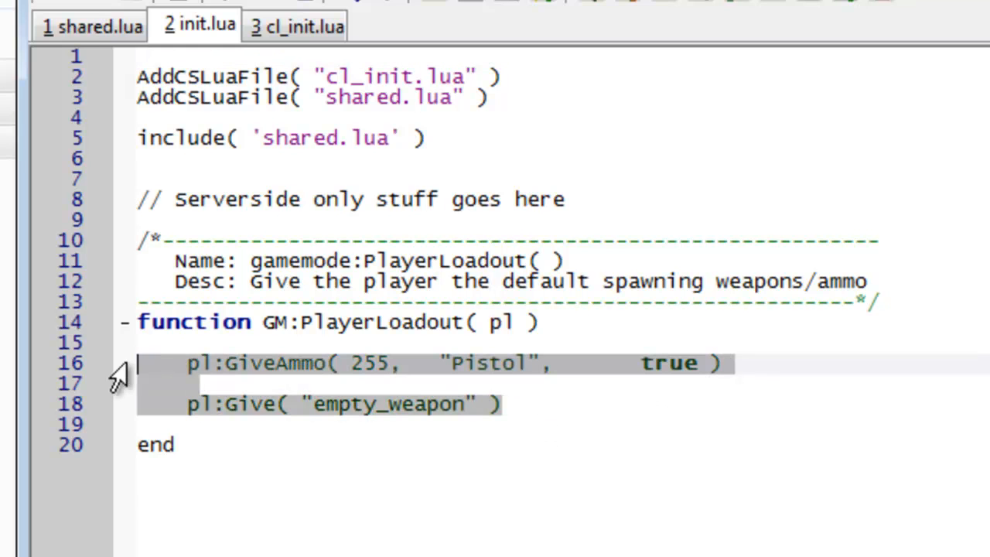
key("Delete")
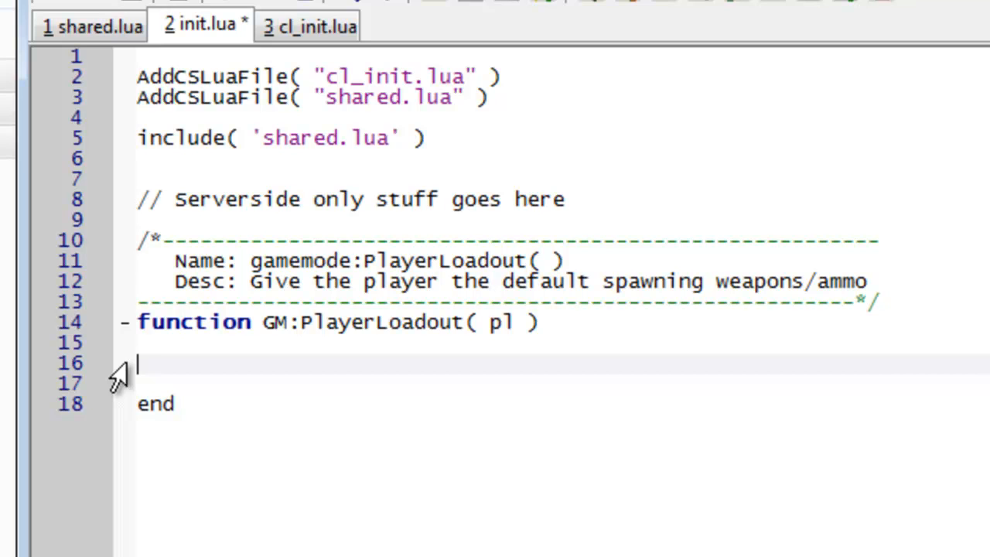
type("pl:")
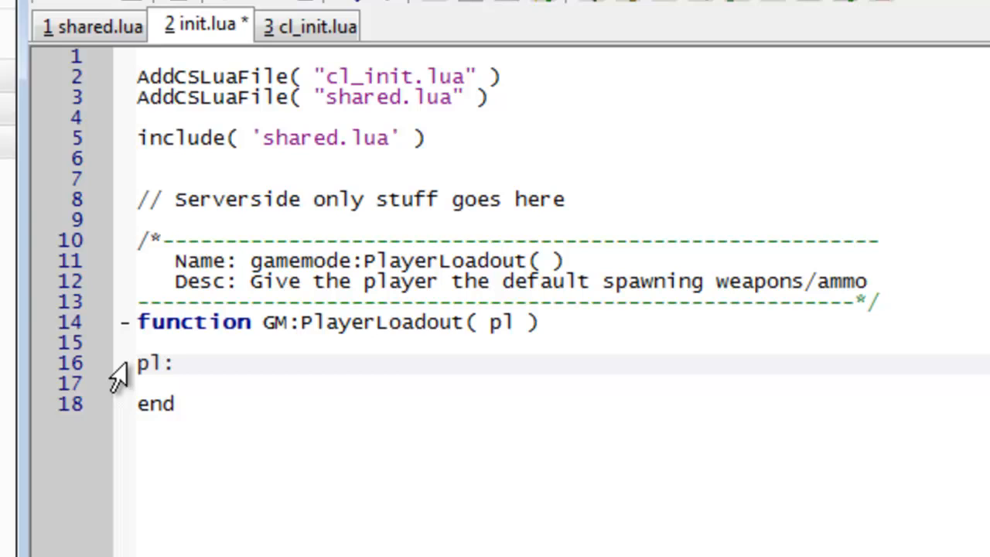
type("S")
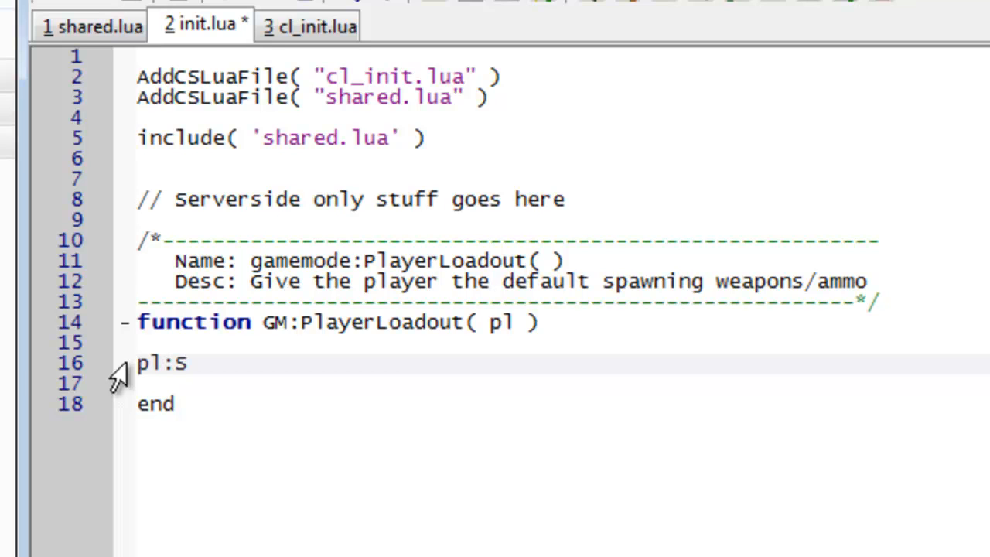
type("tripQW")
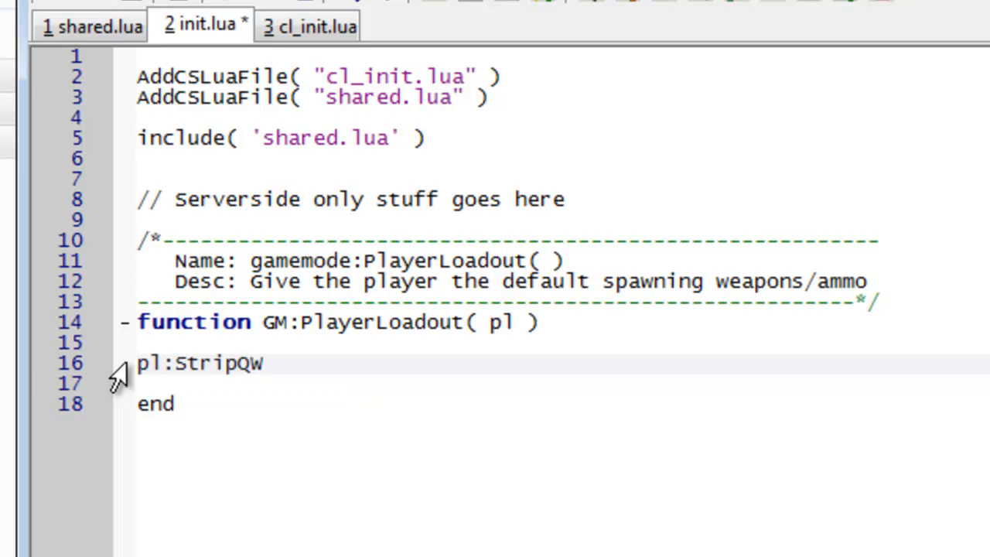
type("eapons()")
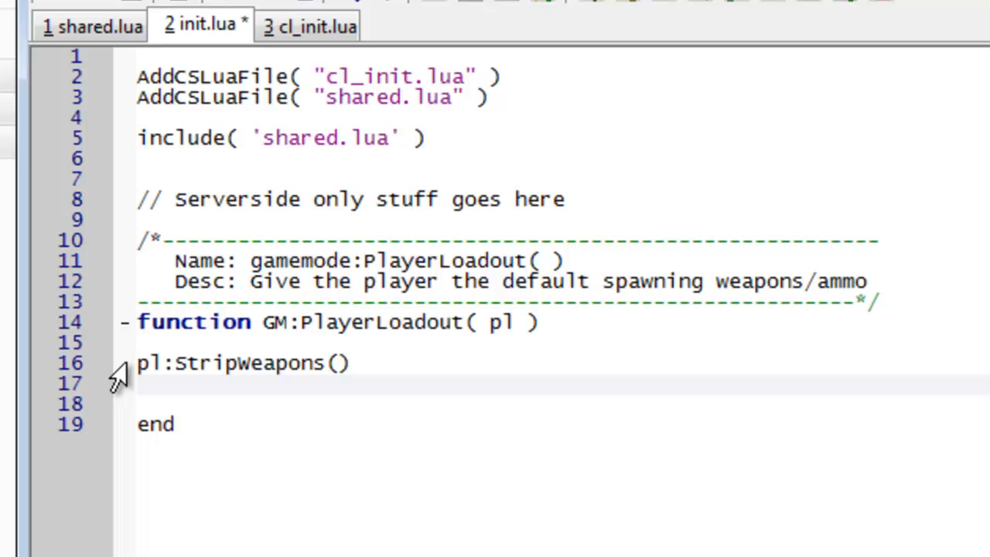
Step: Add pl:Give("weapon_crowbar") and pl:Give("weapon_smg1") below the StripWeapons call
left_click(139, 383)
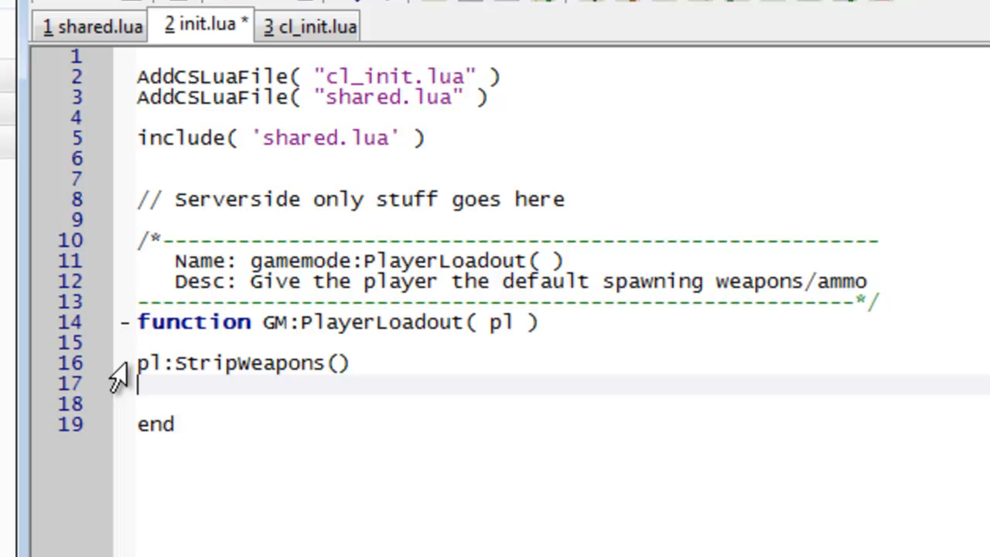
type("pl:")
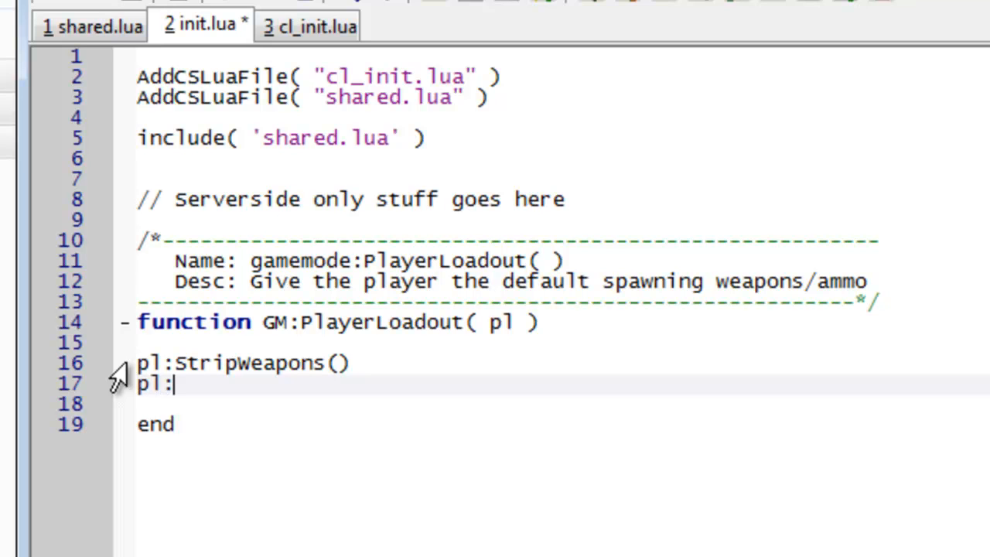
type("Give(")
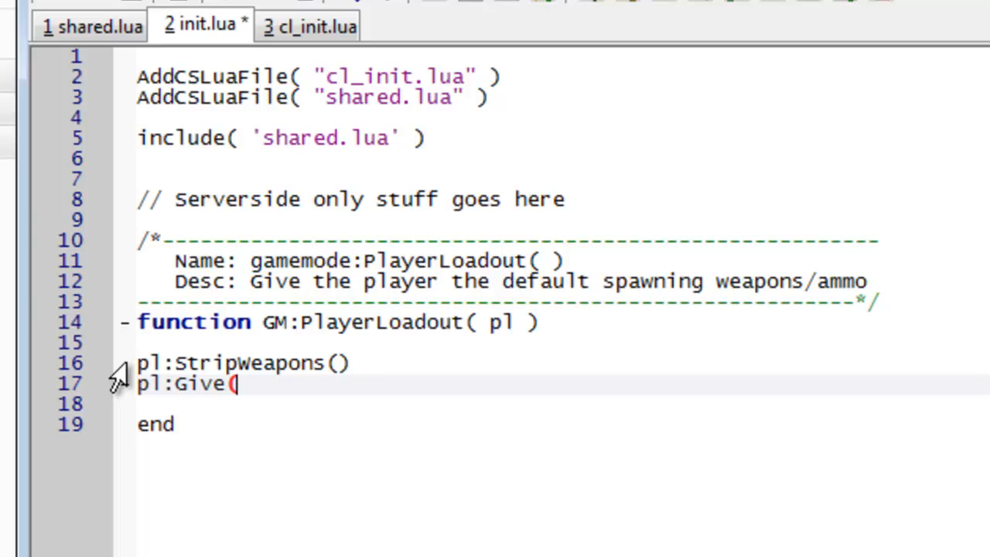
type("\"weapon_")
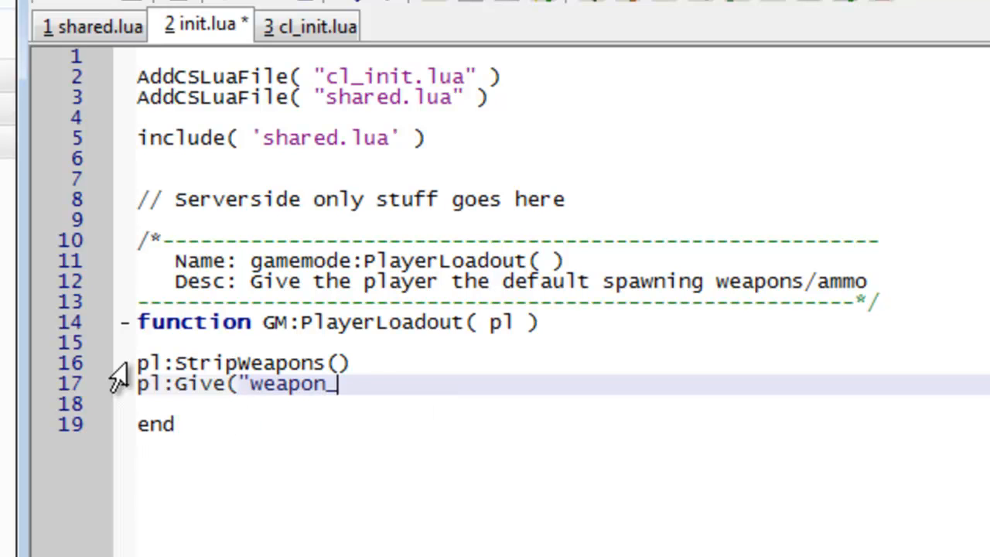
type("crowbar\")")
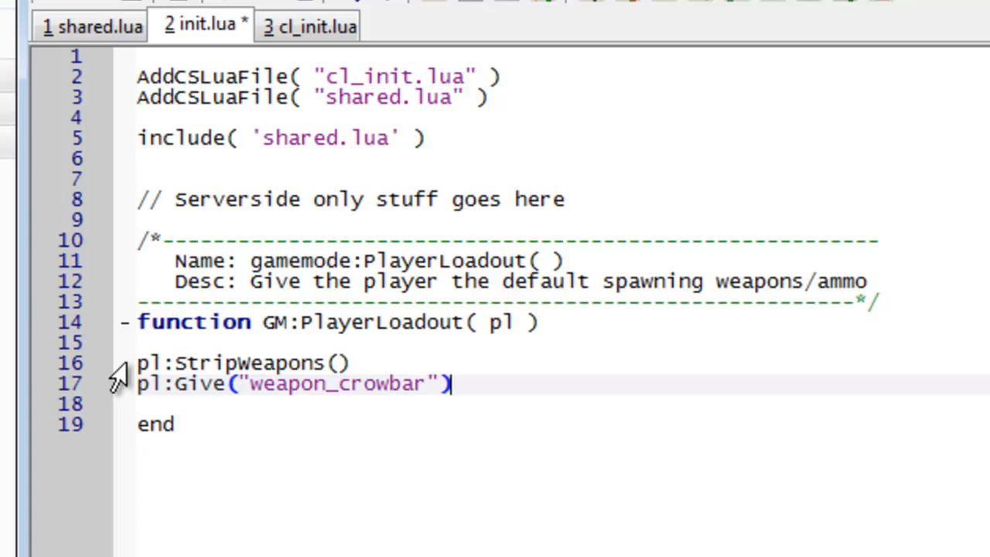
type("pl:")
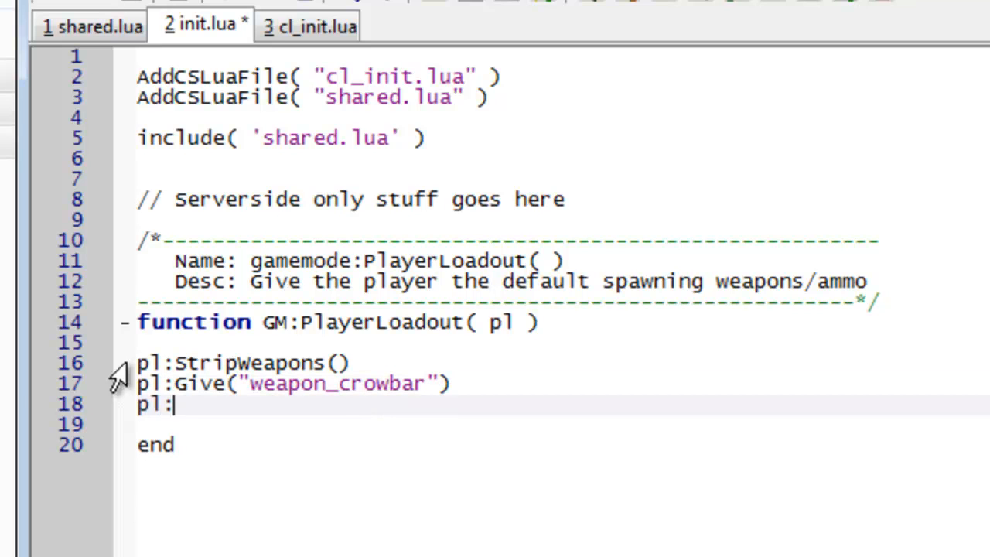
type("Give(\"weap")
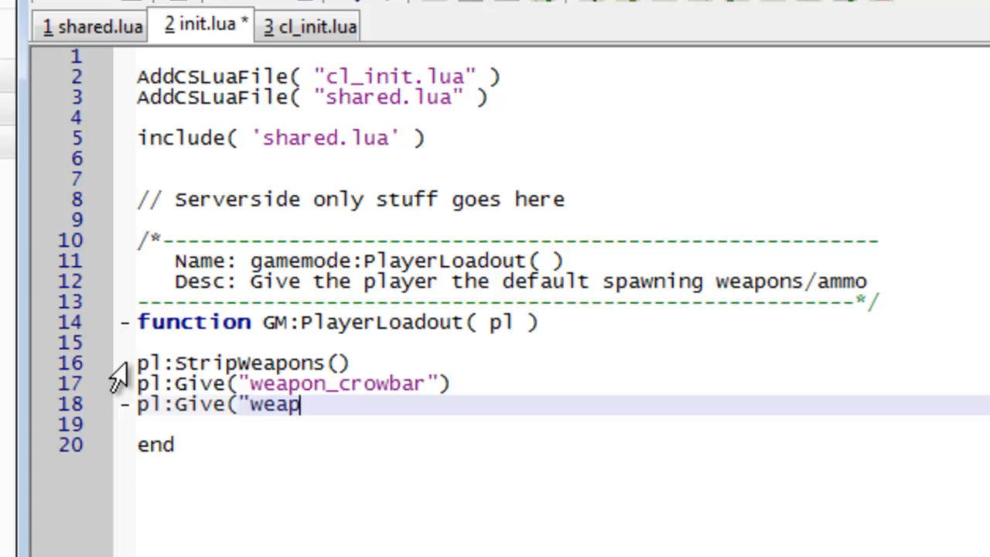
type("on_smg1")
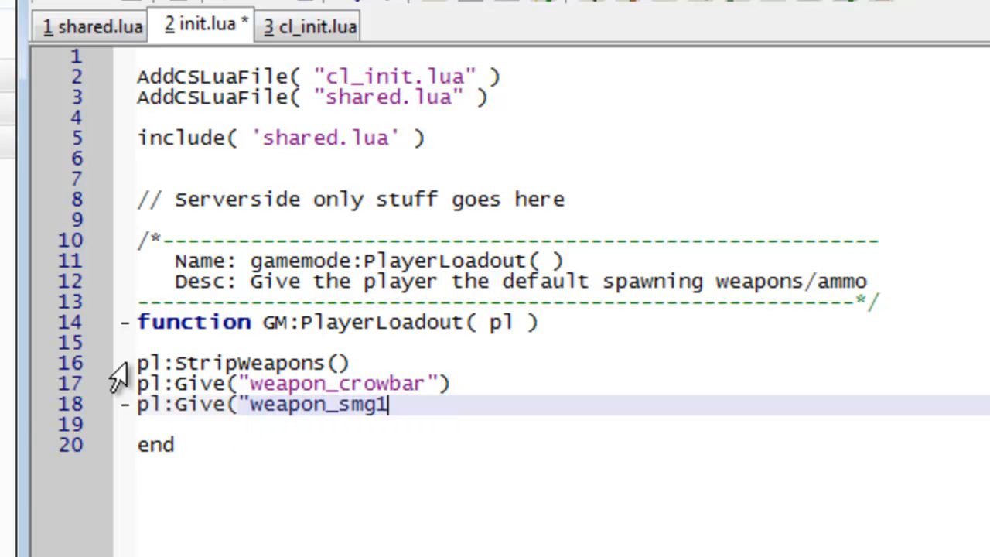
type("\")")
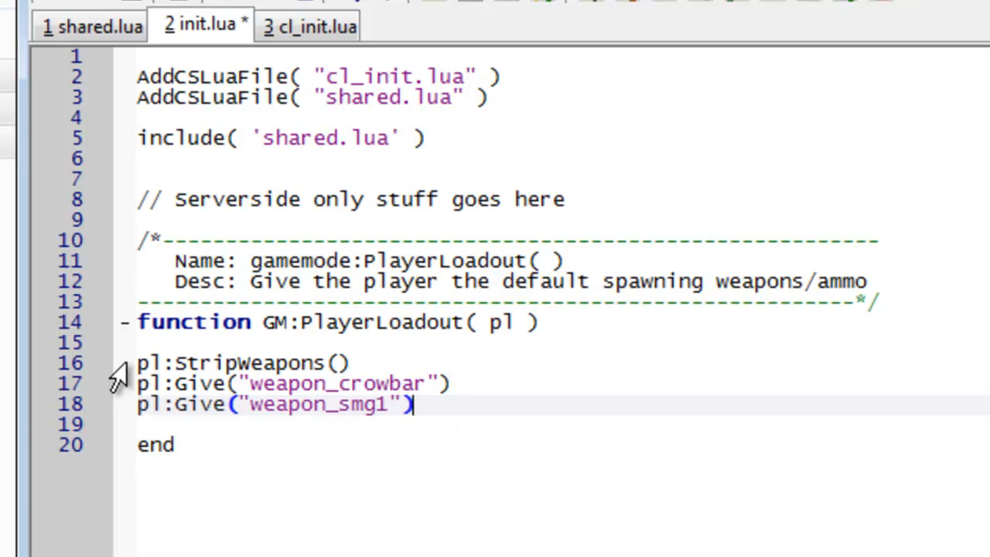
key("enter")
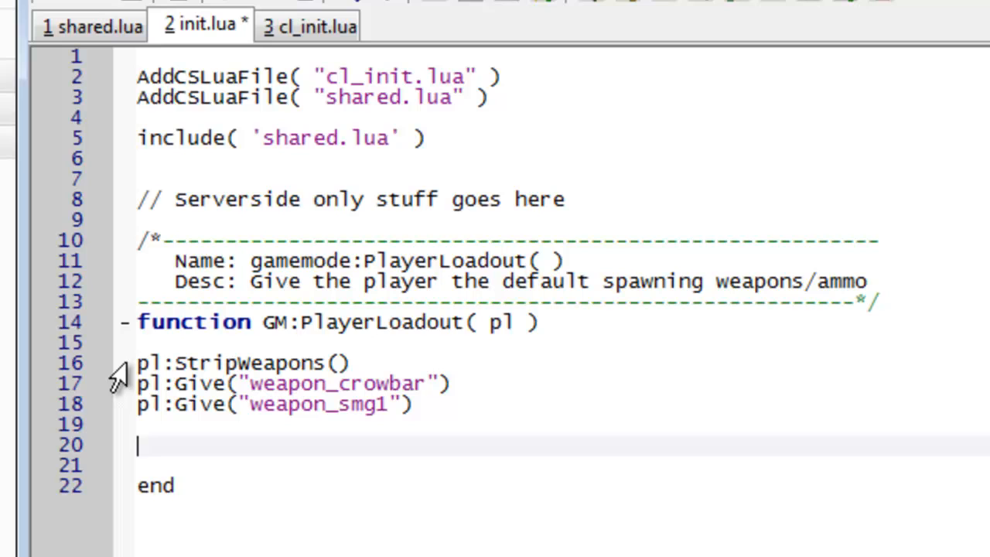
Step: Add pl:GiveAmmo(999, "smg1") to PlayerLoadout and move the cursor below the function's end
type("pl:")
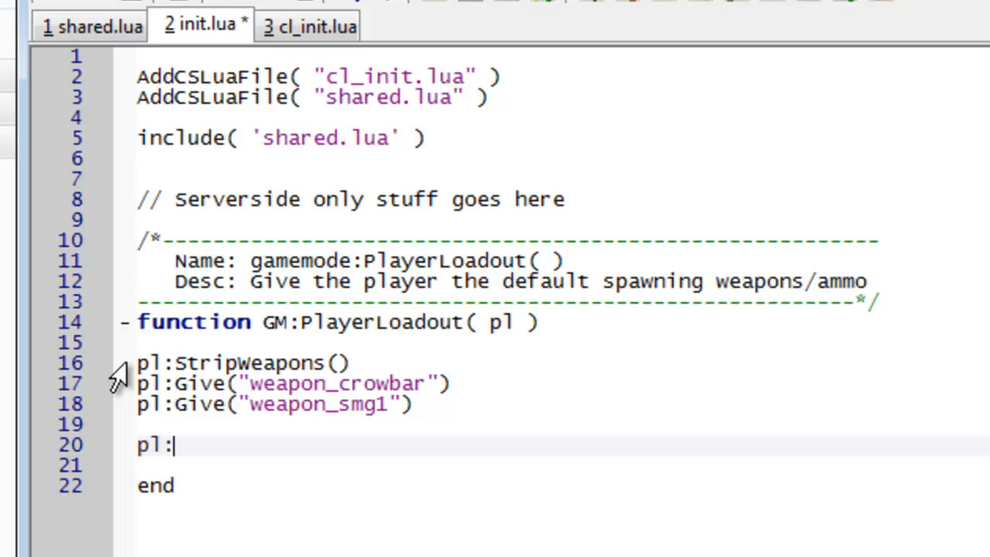
type("Giv")
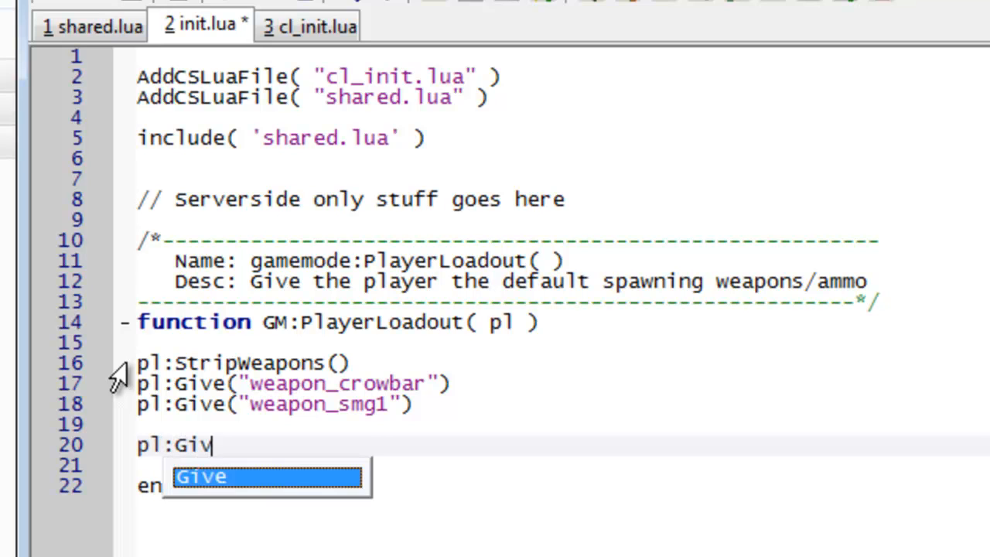
type("eAmmo(")
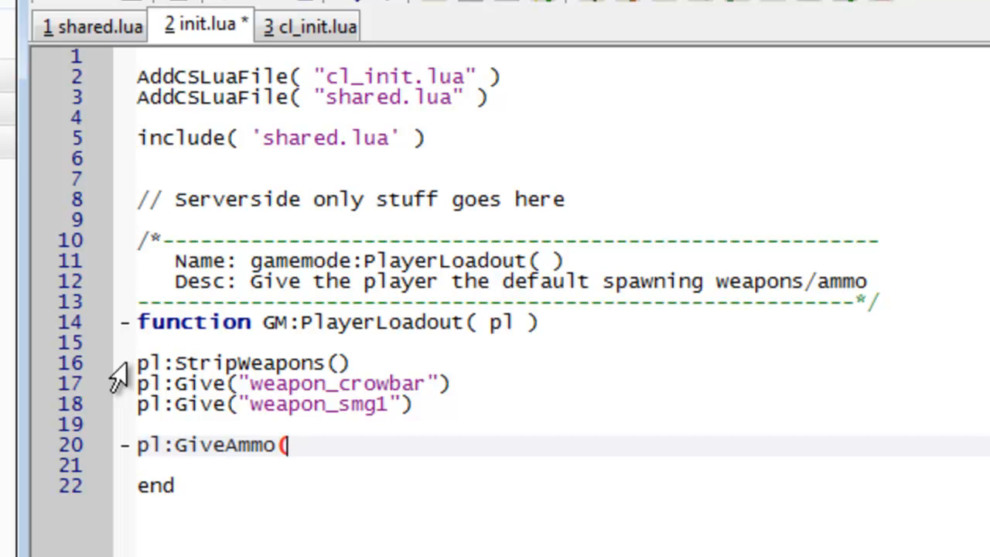
type("999, \"smg1")
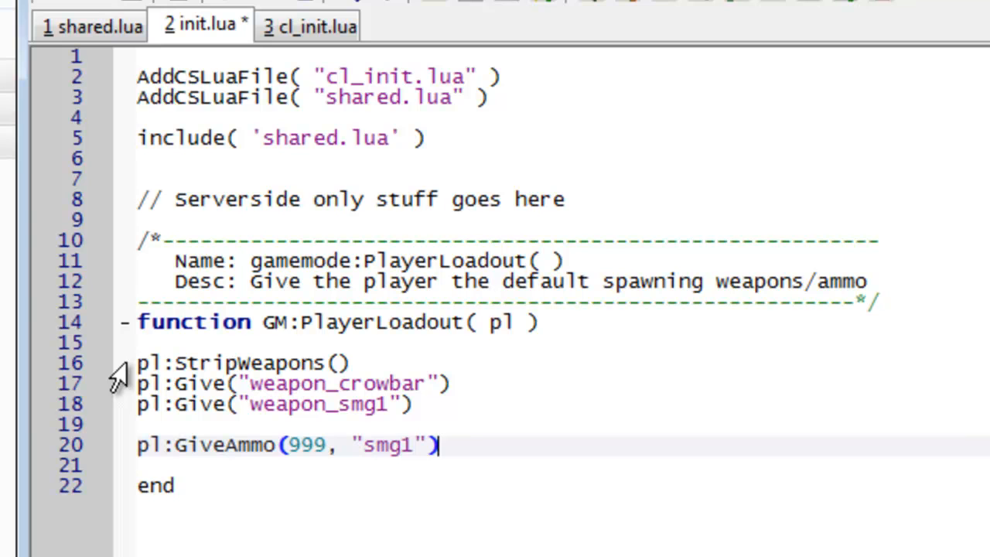
double_click(369, 321)
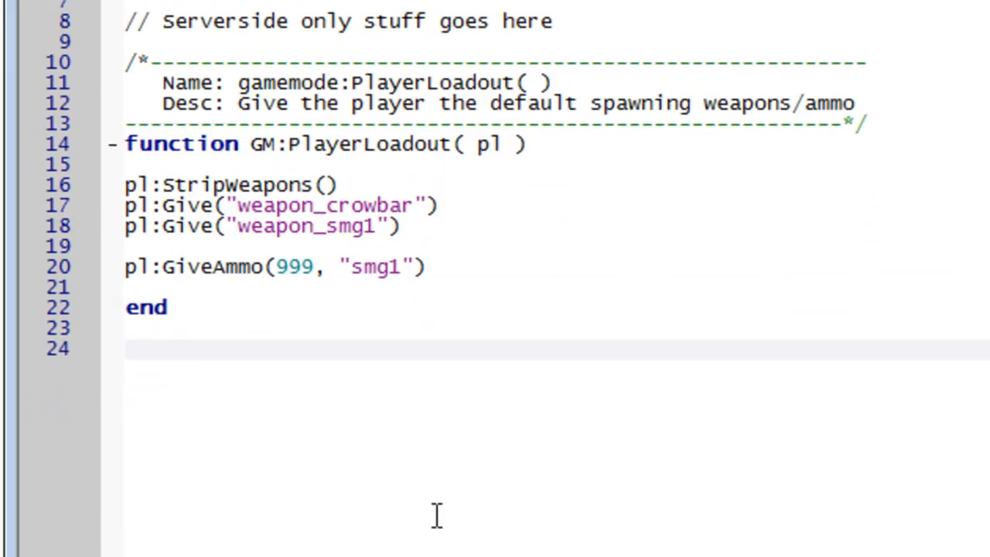
Step: Write function GM:PlayerInitialSpawn(pl) with its end and place the cursor on its empty body line
type("function")
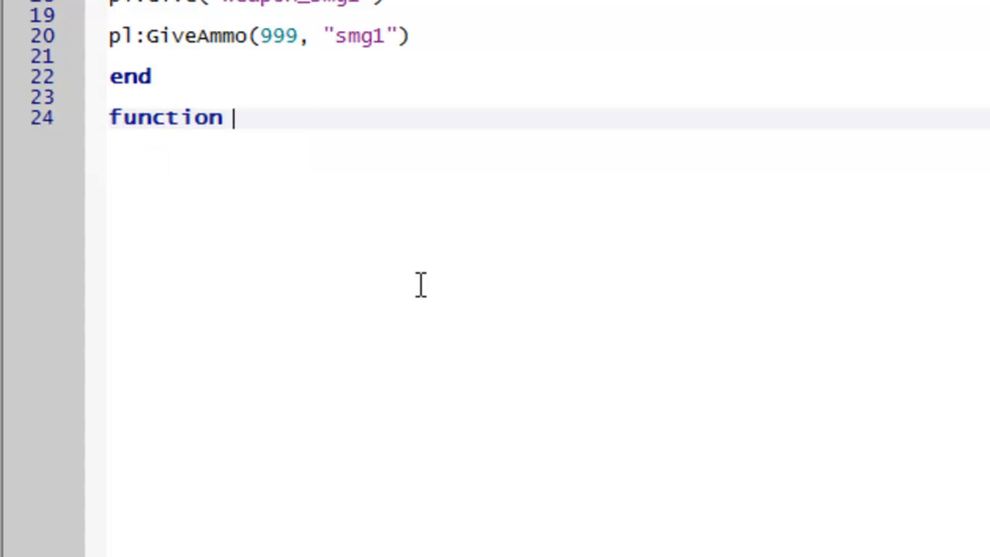
type("GM:P")
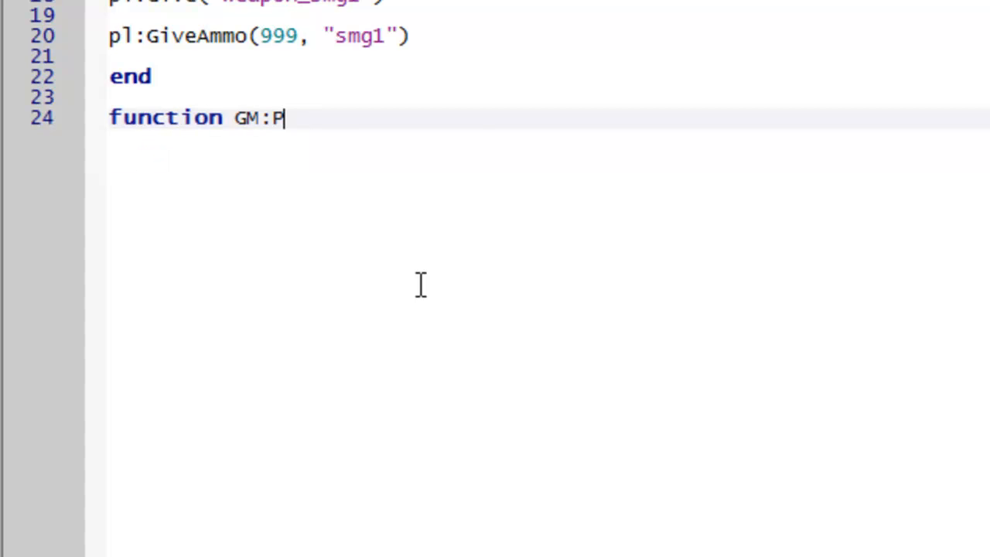
type("layerInitial")
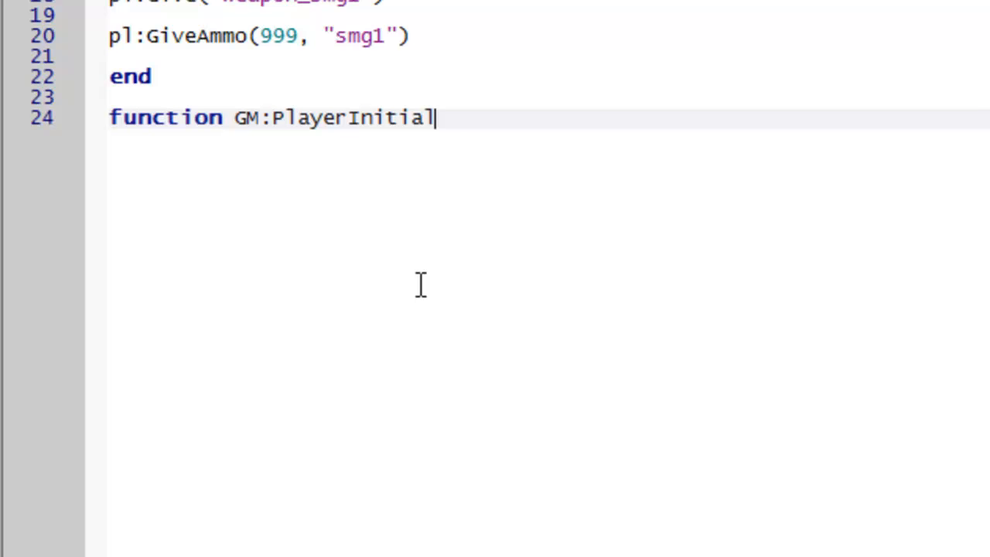
type("Spawn")
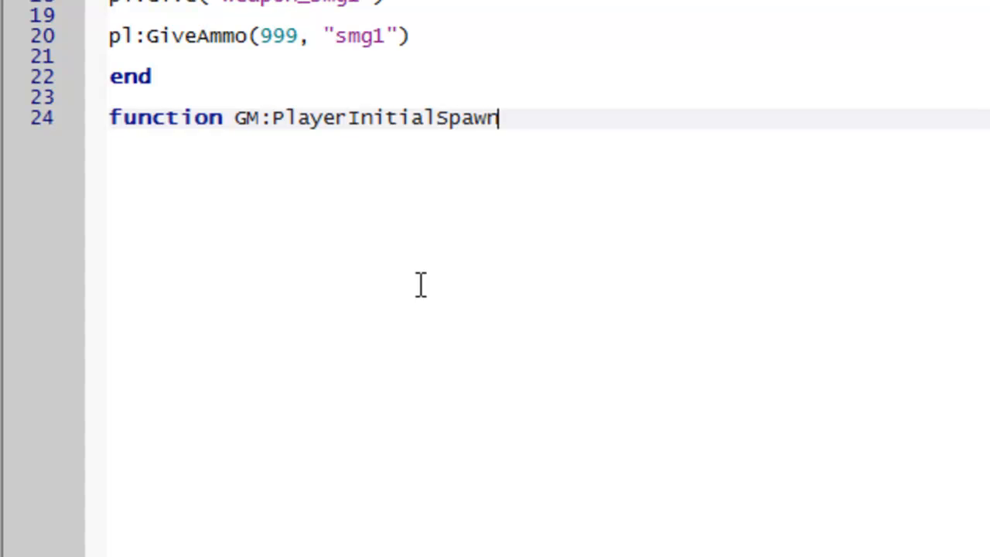
type("(pl)")
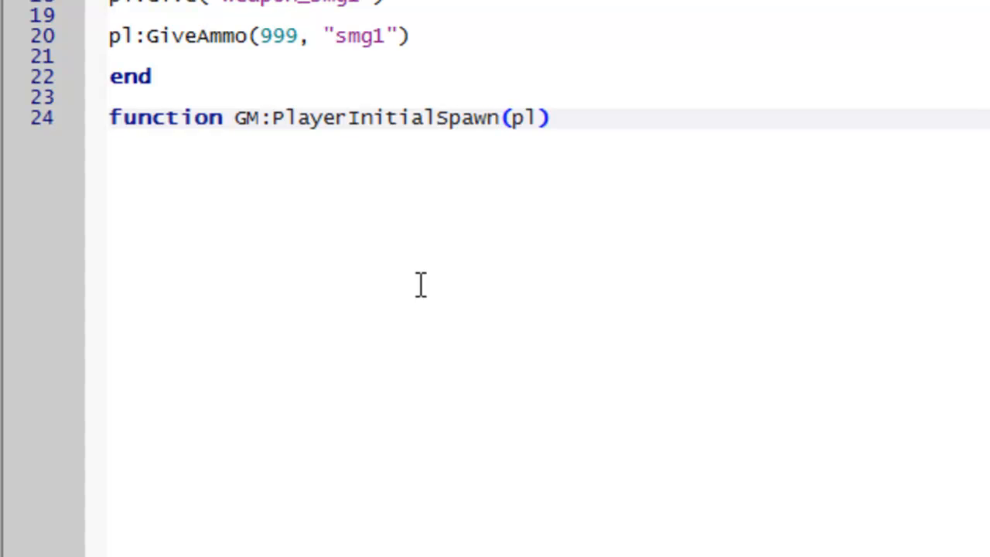
key("Enter")
type("end")
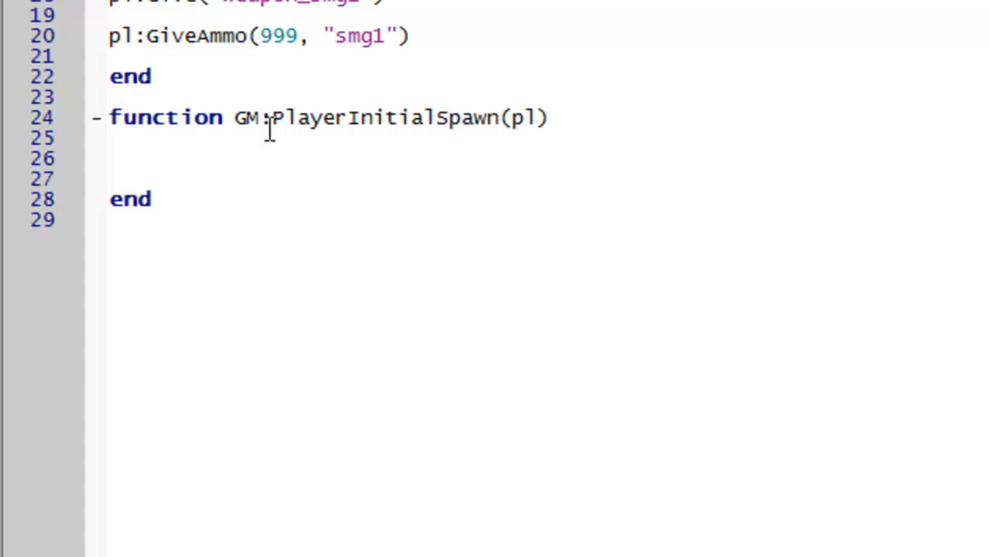
double_click(386, 118)
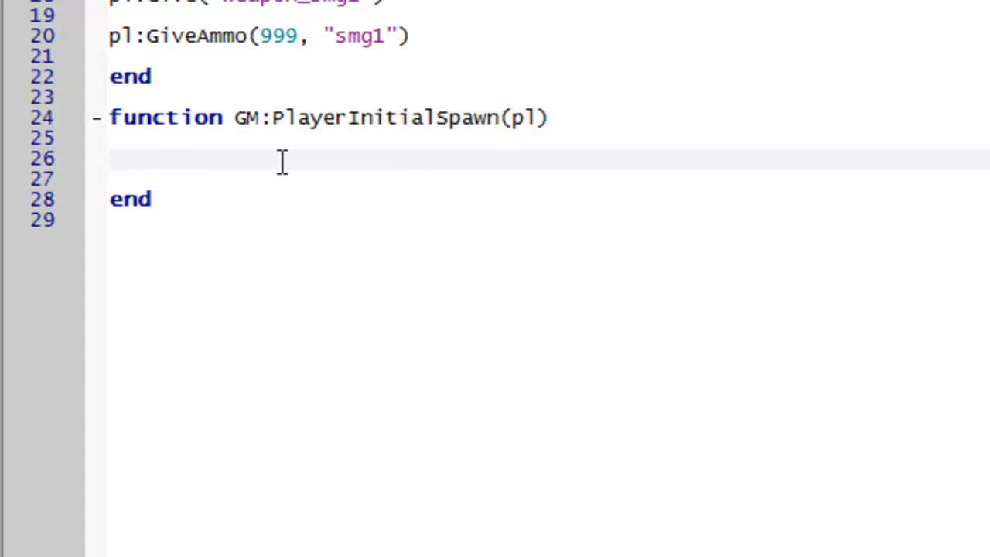
Step: Add self.BaseClass:PlayerInitialSpawn(pl) as the first line of the function body
type("self.")
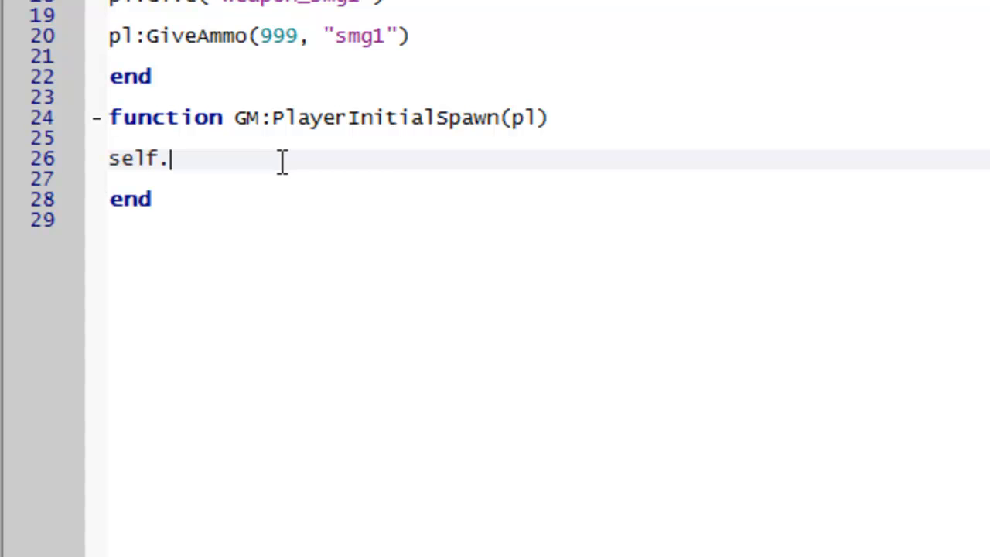
type("BaseCl")
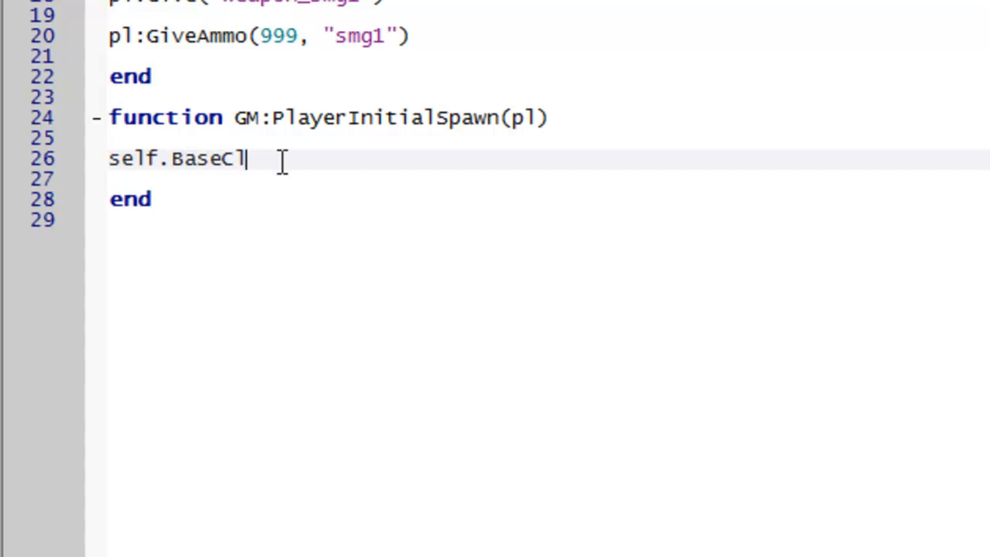
type("ass:PlayerInitialSpawn")
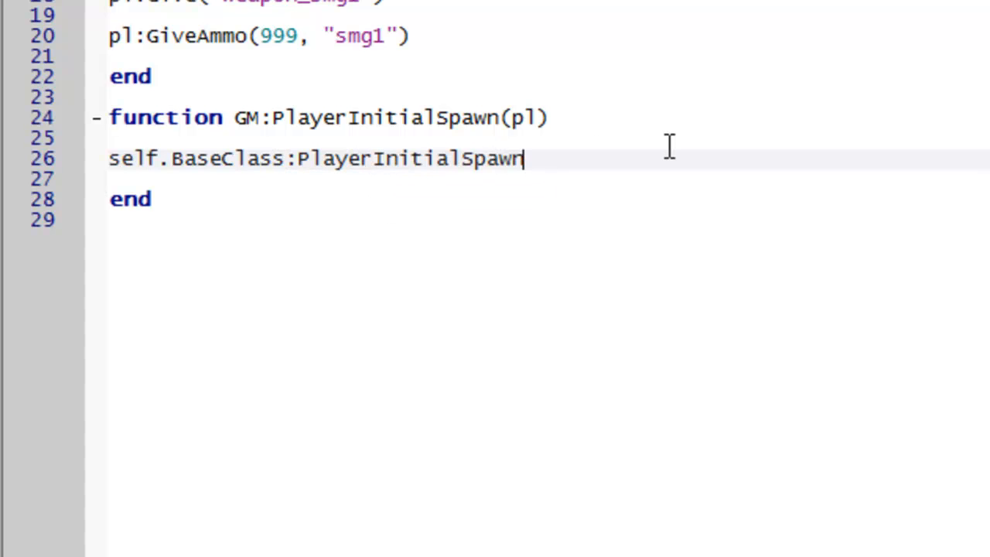
type("(pl)")
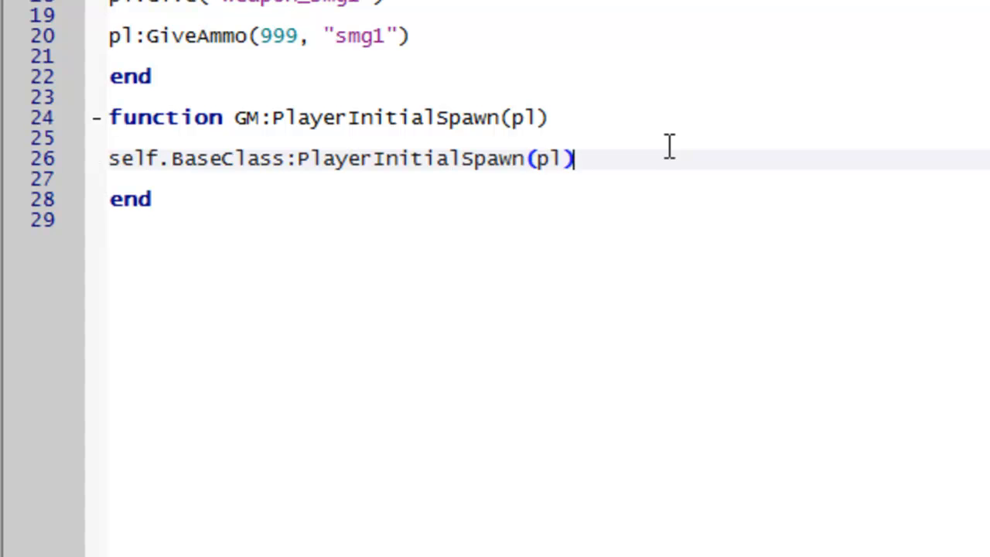
key("enter")
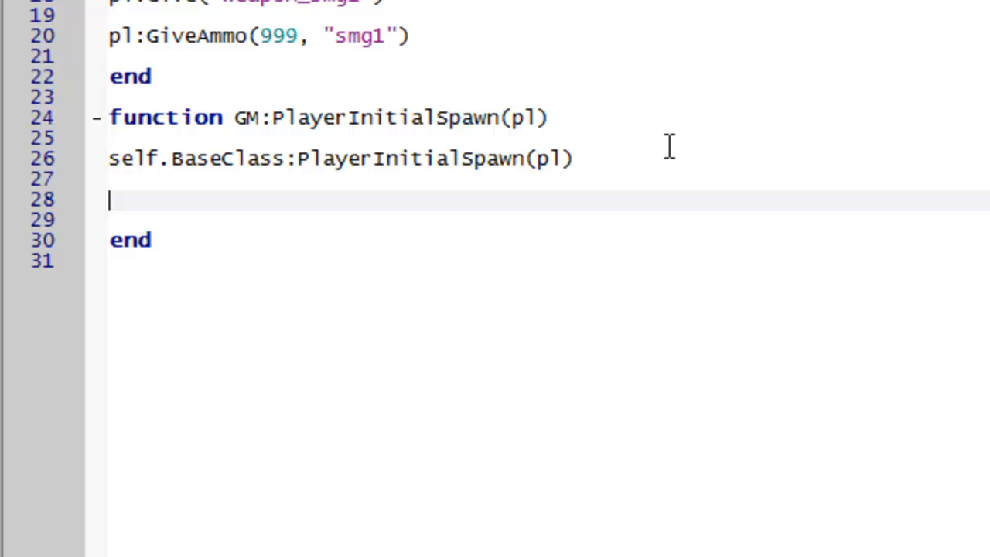
Step: Add an if pl:IsAdmin() then block with its end below the BaseClass call
type("i")
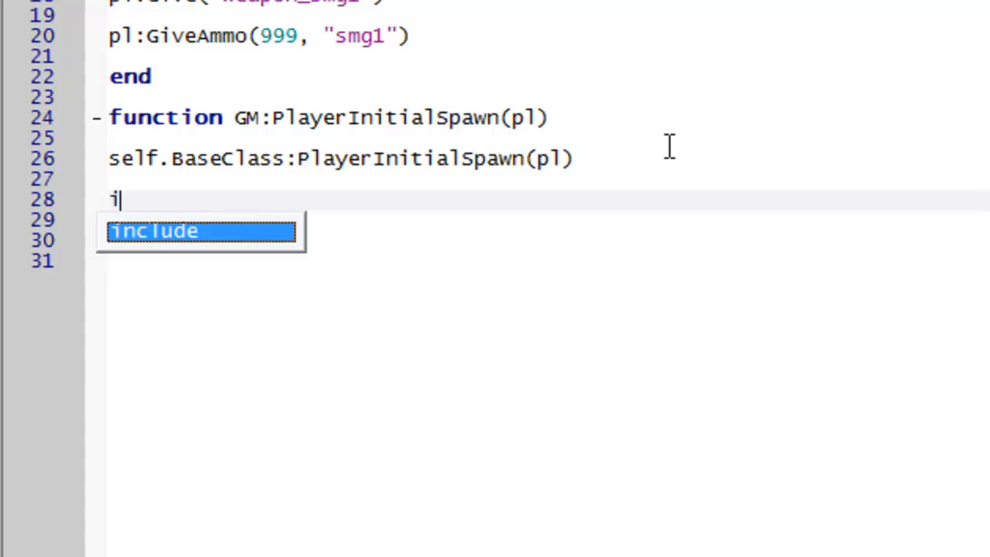
type("f pl:")
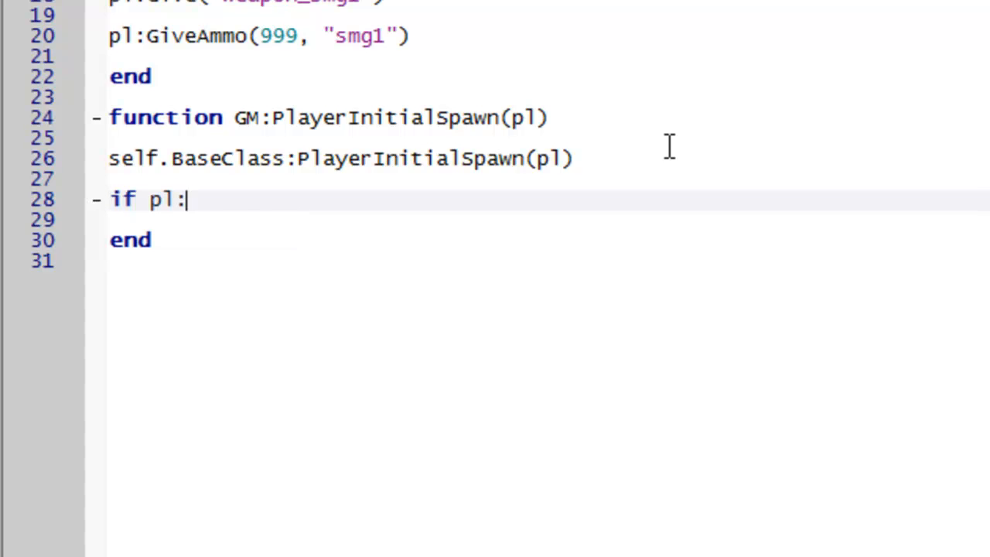
type("Is")
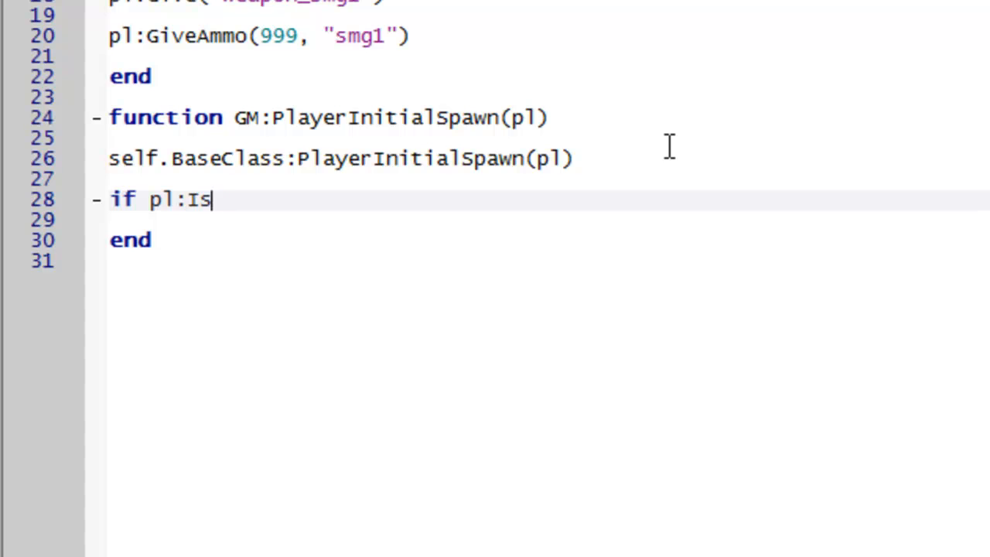
type("Asmin() then")
type("end")
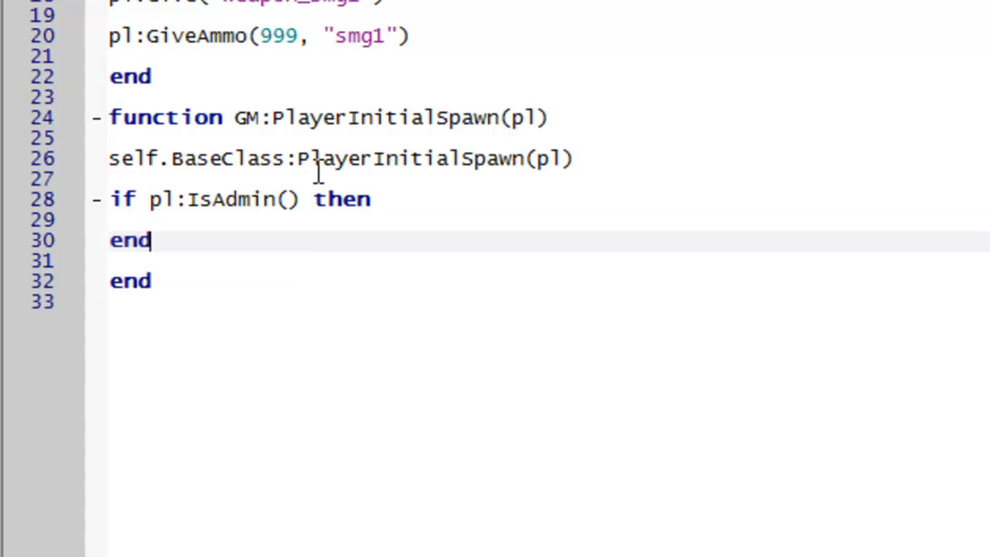
mouse_move(229, 229)
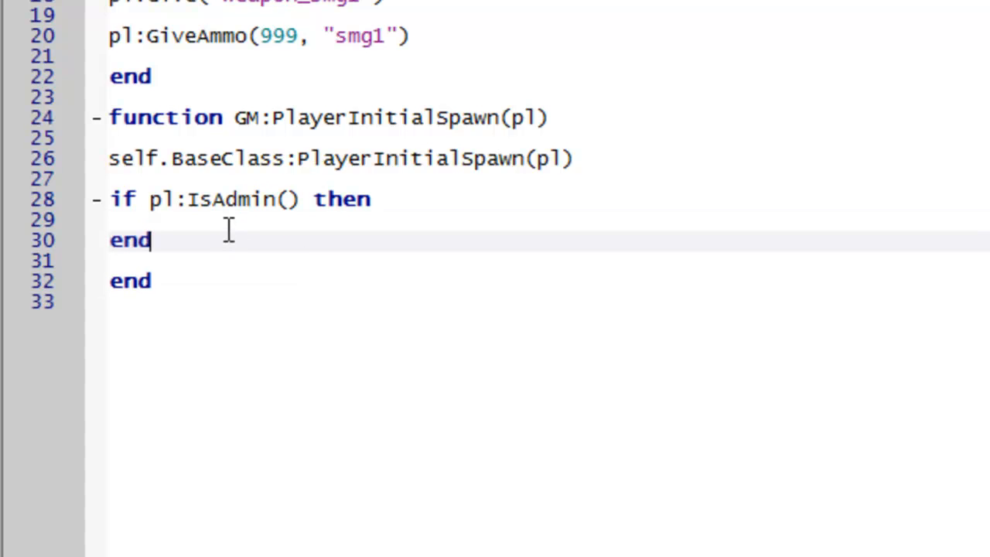
Step: Inside the admin check, add pl:PrintMessage(HUD_PRINTTALK, "Server: Welcome Admin!")
type("pl:")
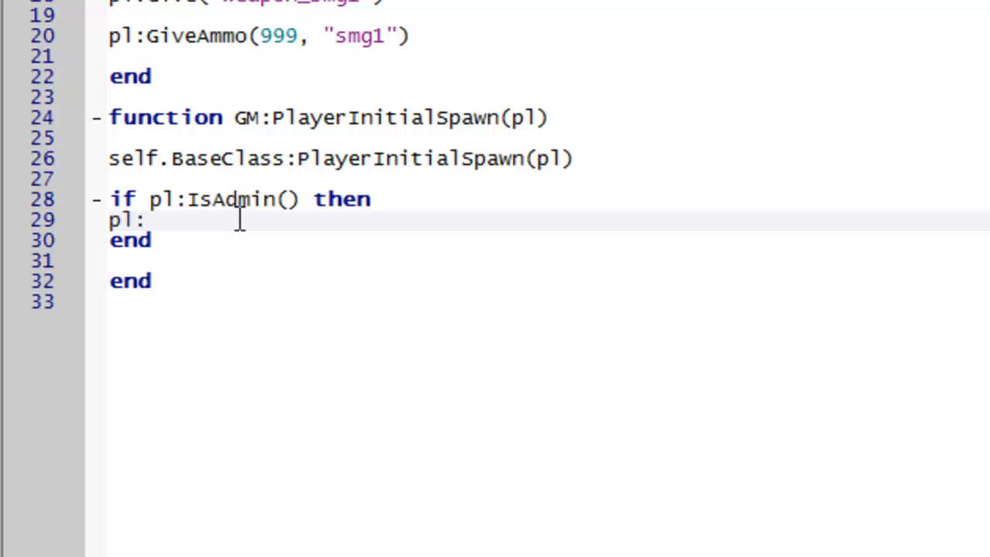
type("PrintMes")
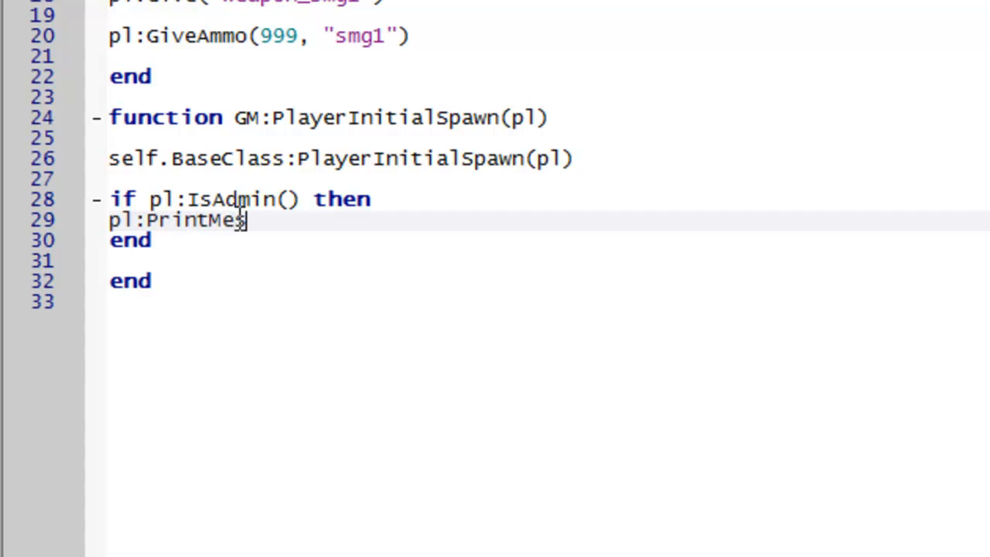
type("sage(")
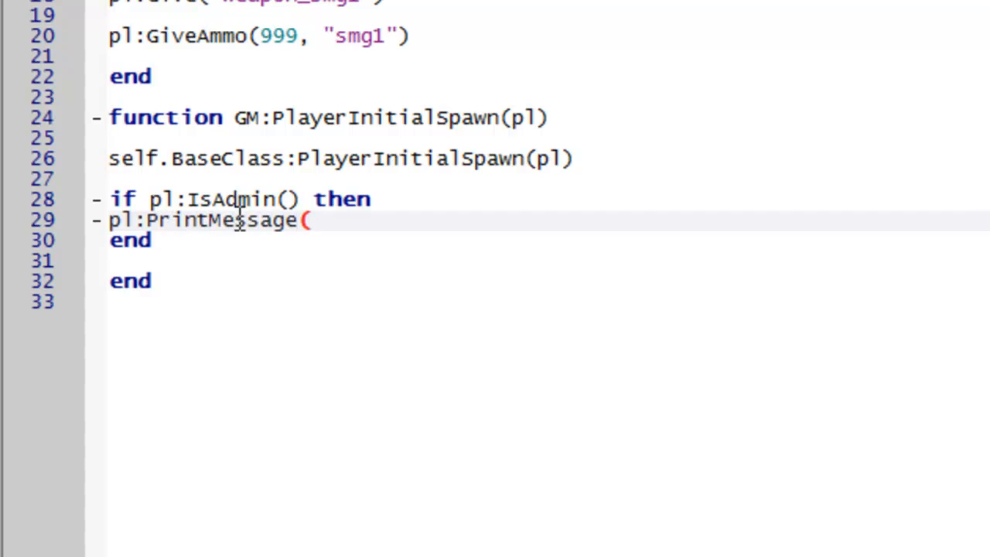
type("HUD_PRINT")
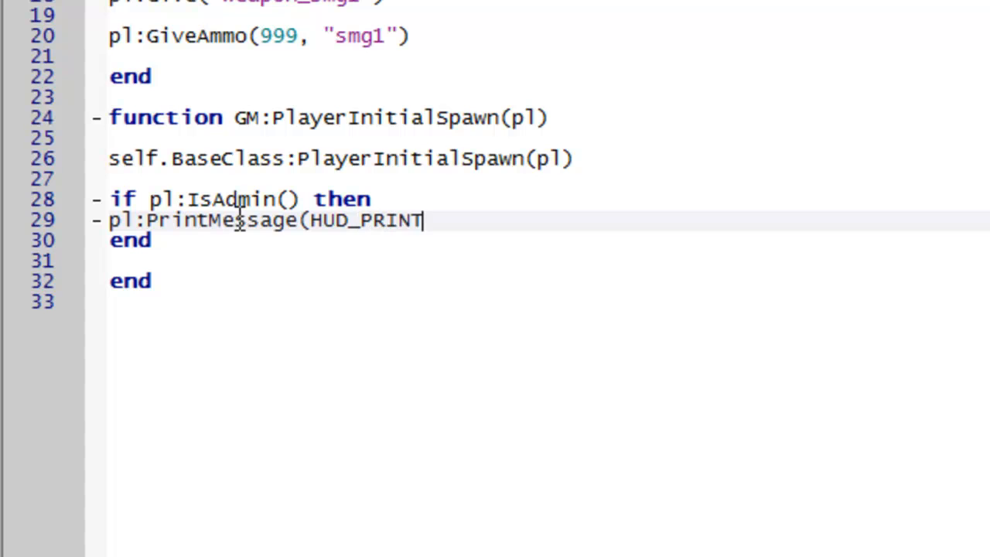
type("TALK,")
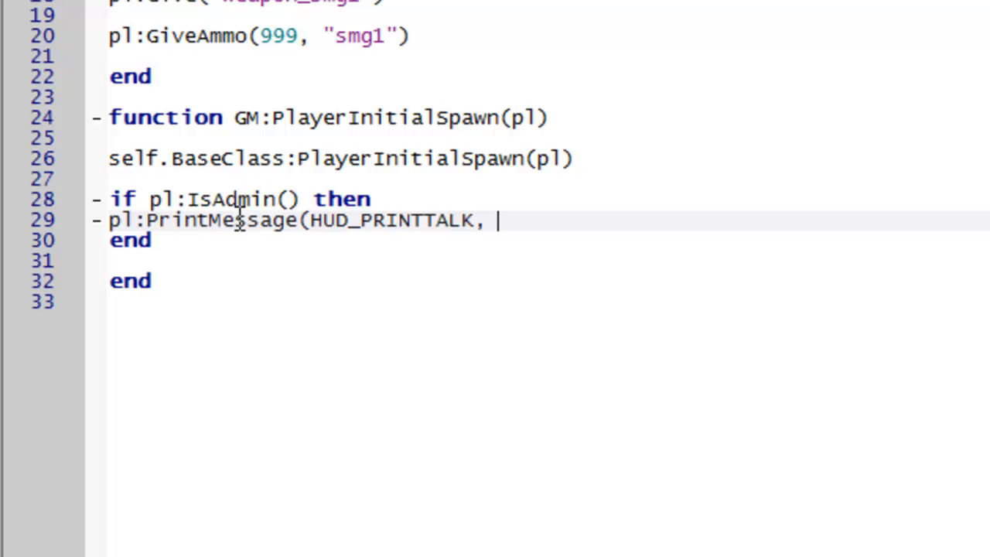
key("Backspace")
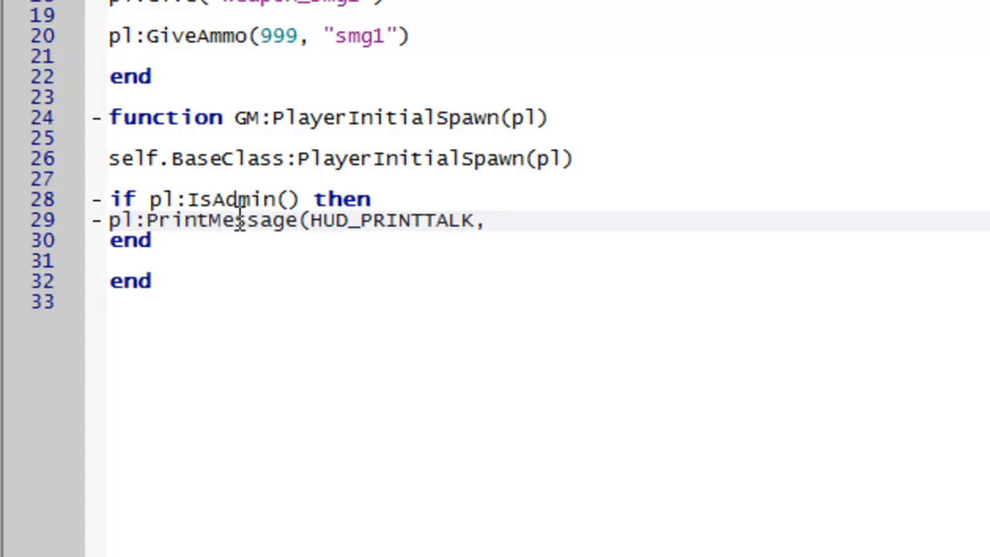
type("\"")
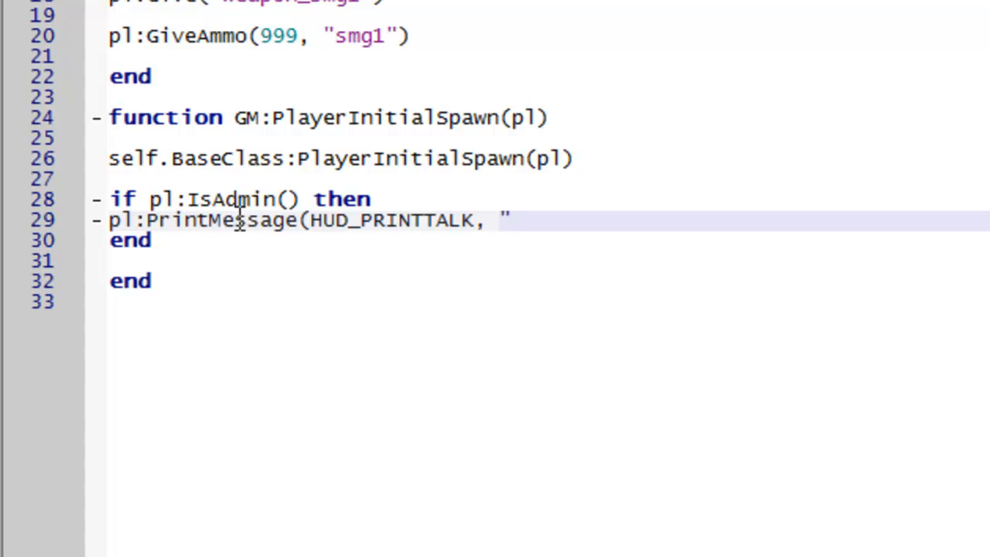
type("Server")
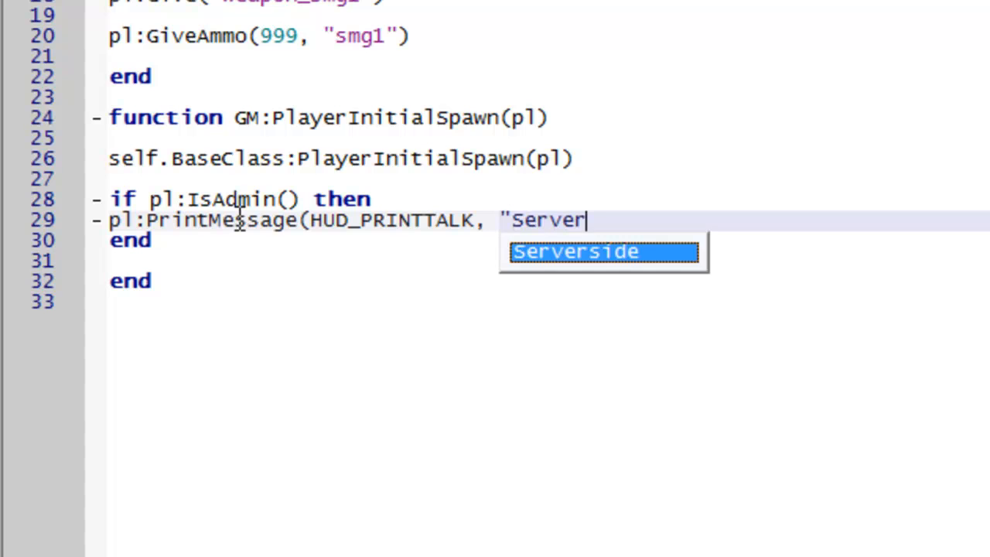
type(": Welcome")
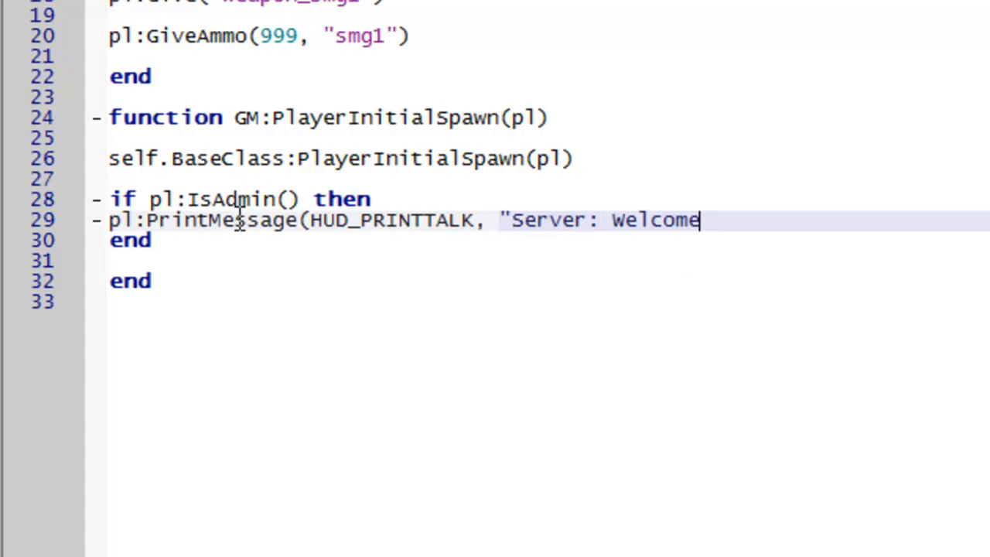
type("Admin!\")")
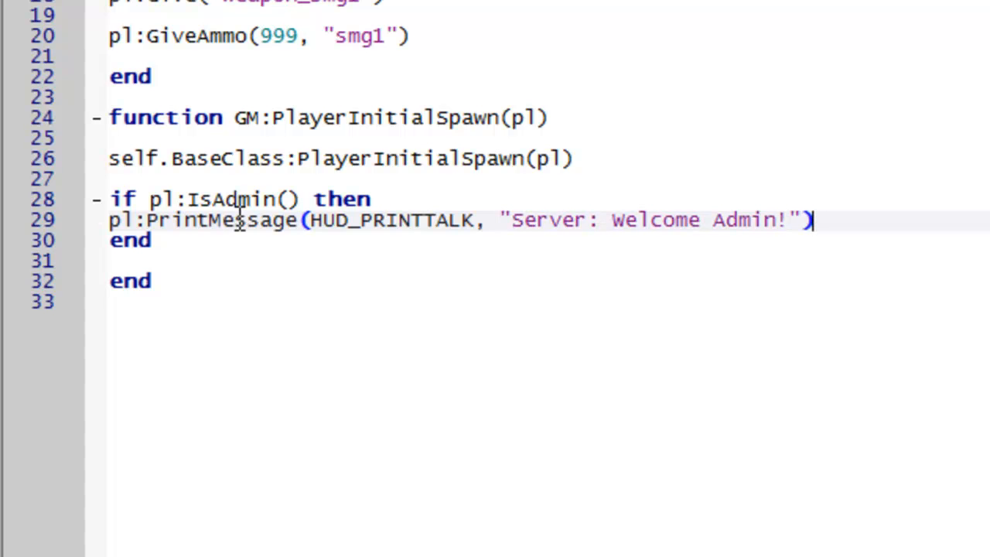
Step: Replace the admin check's end with else followed by a new end line
double_click(130, 240)
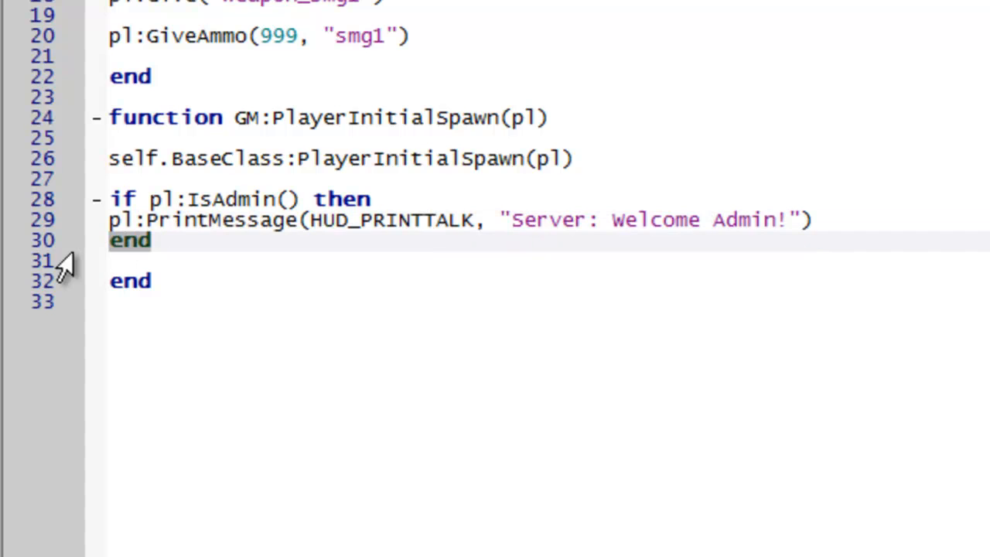
type("else")
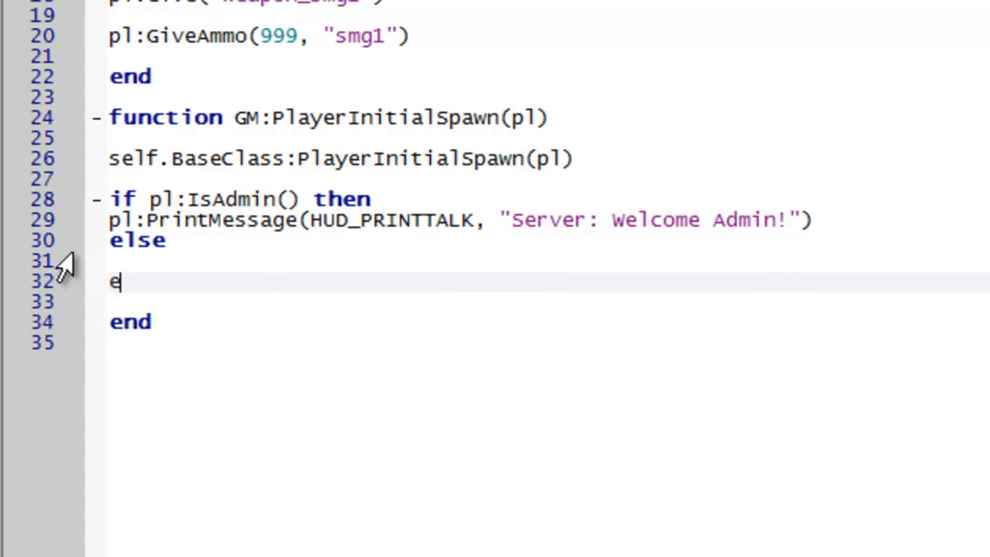
type("nd")
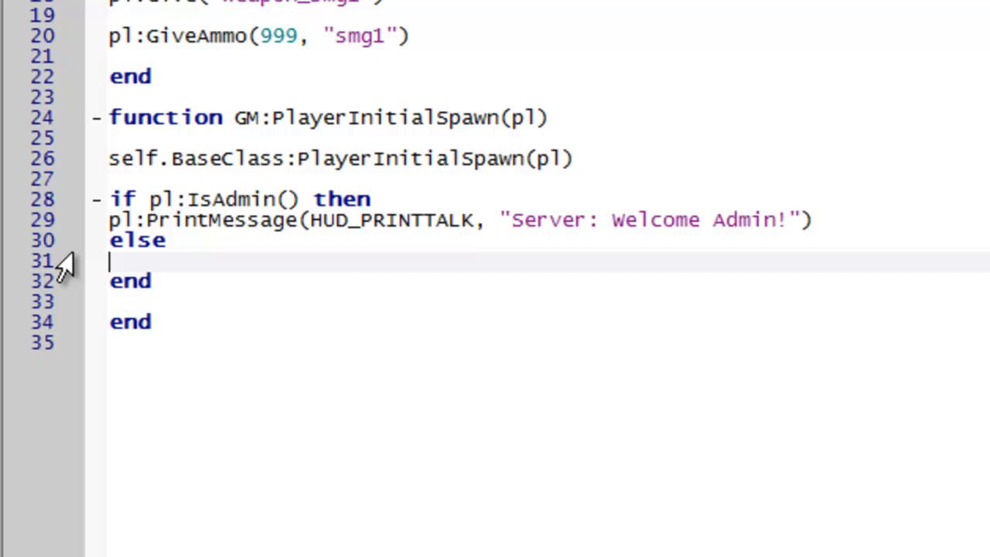
Step: In the else branch, add pl:PrintMessage(HUD_PRINTTALK, "Server: Welcome to the server!")
type("pl:PrintMessage(HUD")
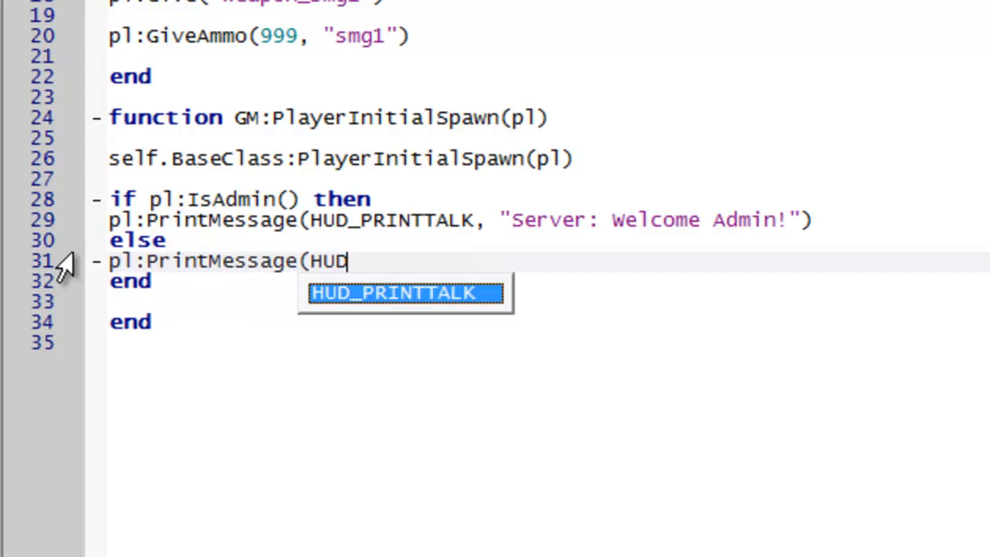
type("_")
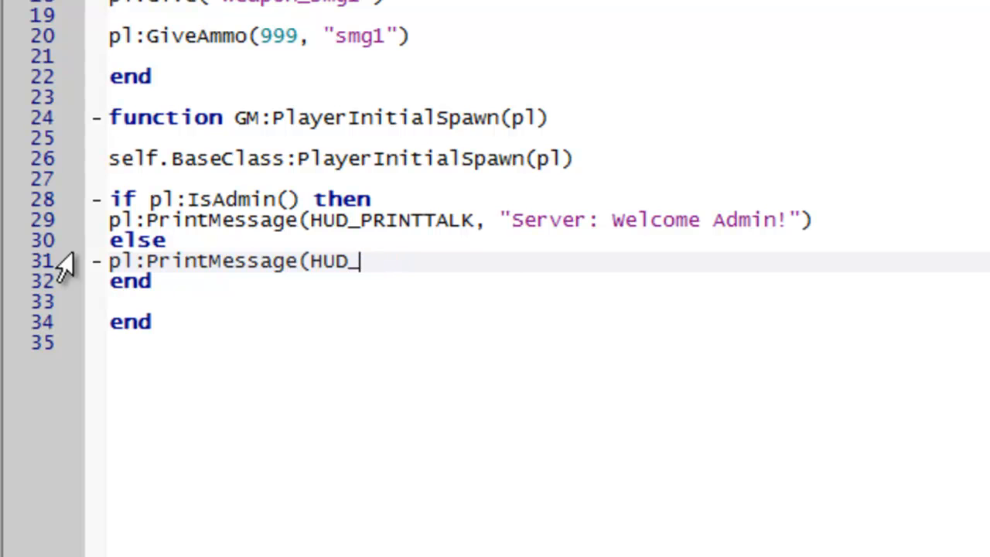
type("PRINTTALK")
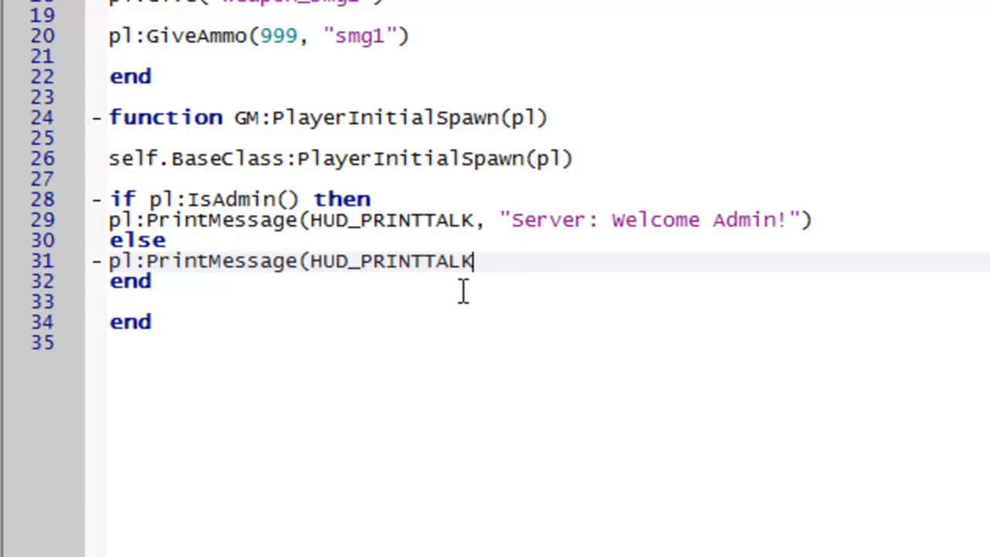
type(", \"")
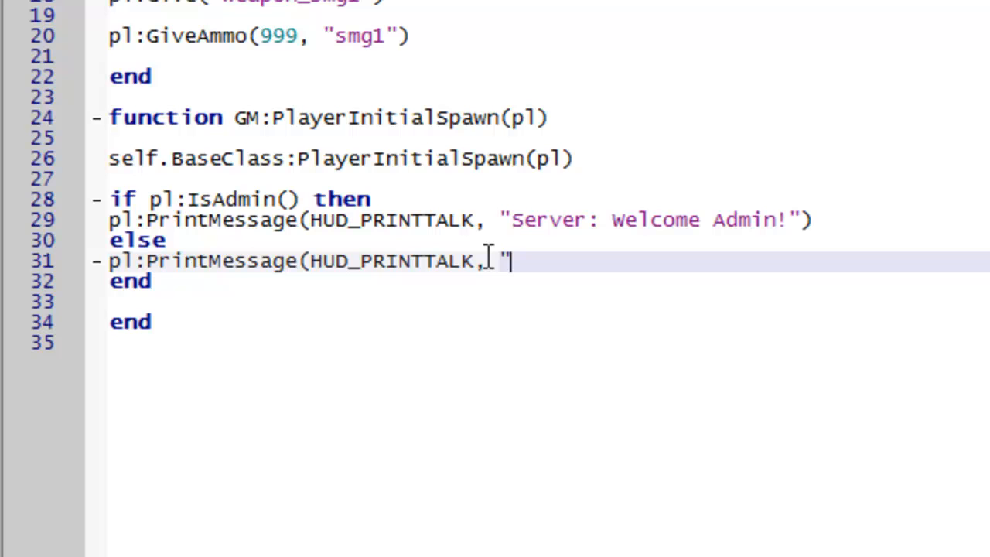
type("Server:")
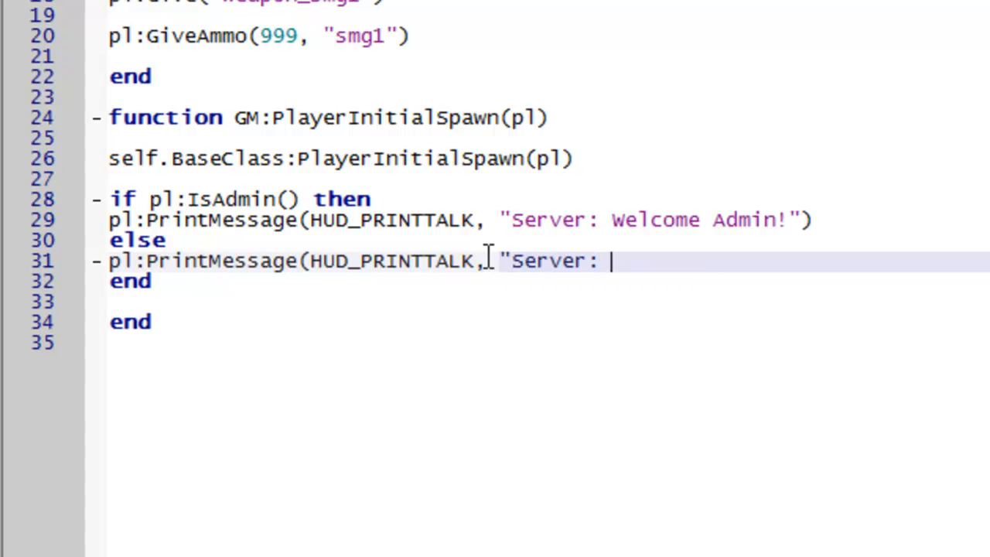
type("Welcome to")
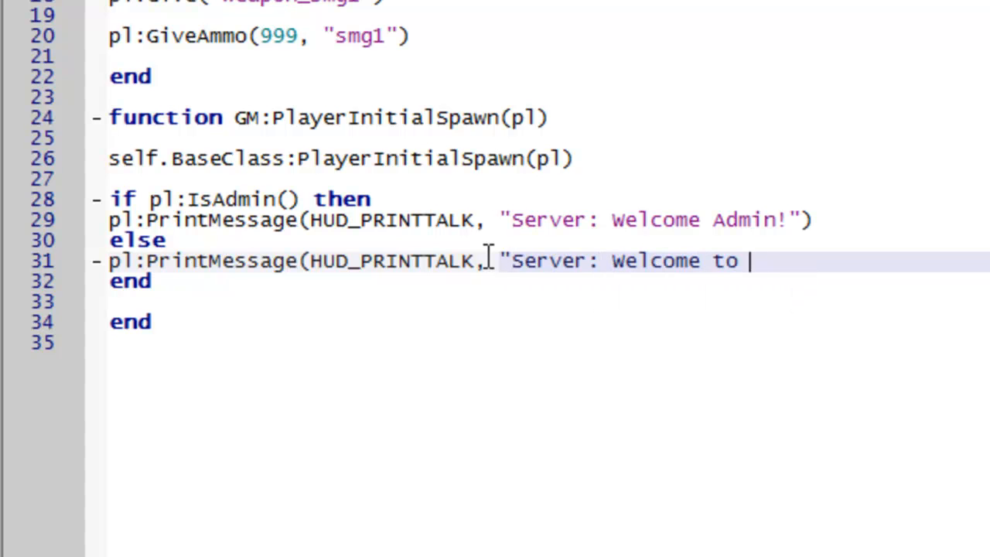
type("the se4")
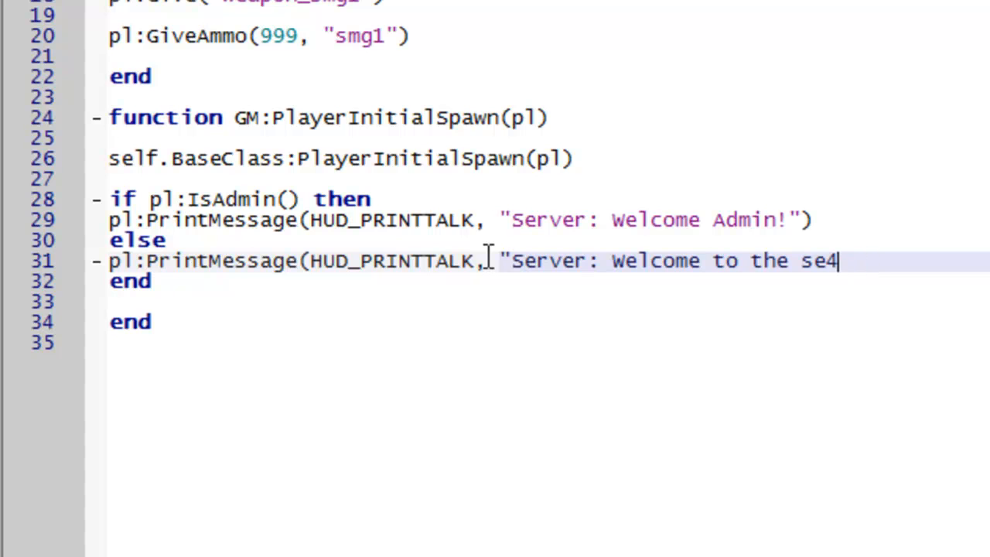
type("rver!\"")
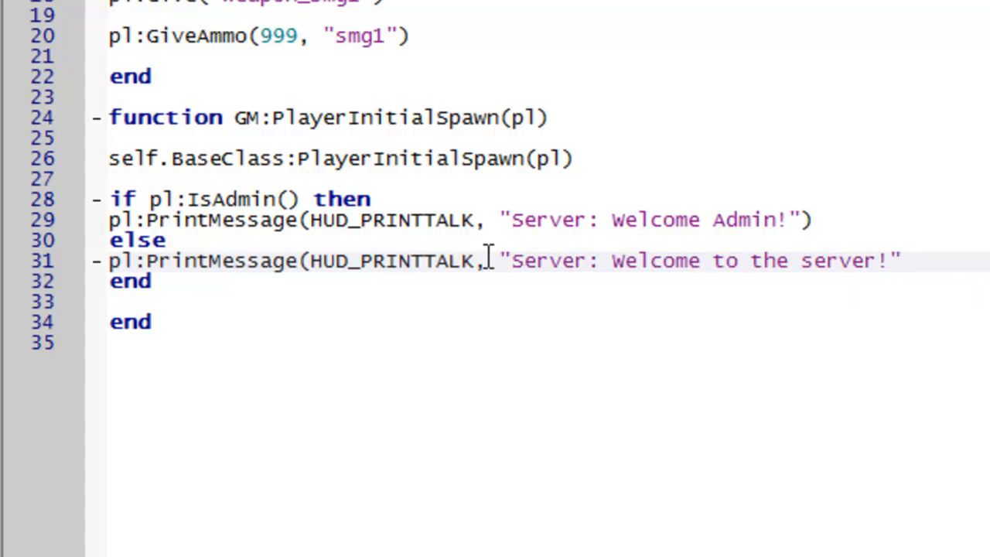
type(")")
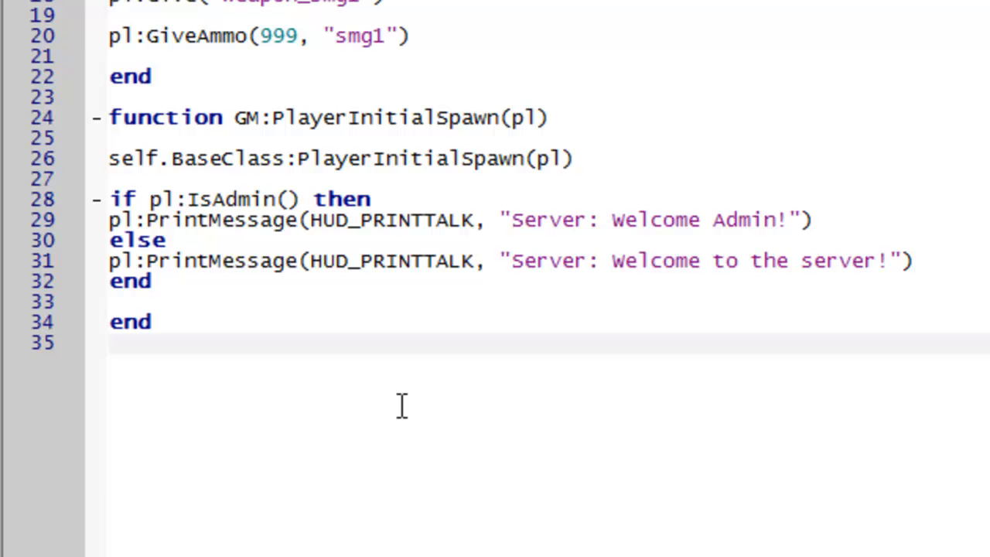
Step: Write the function GM:PlayerSpawn(pl) ... end skeleton below PlayerInitialSpawn
key("enter")
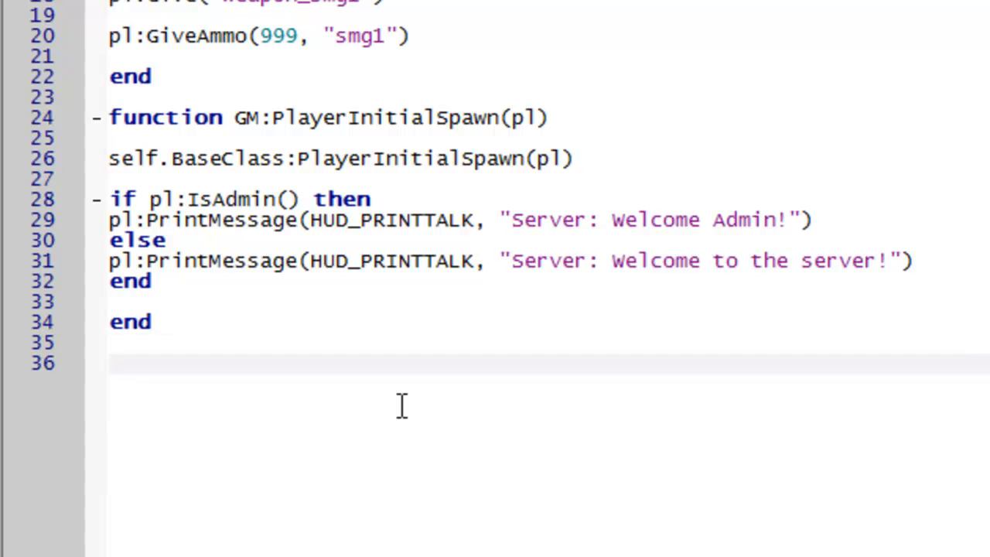
type("function GM:")
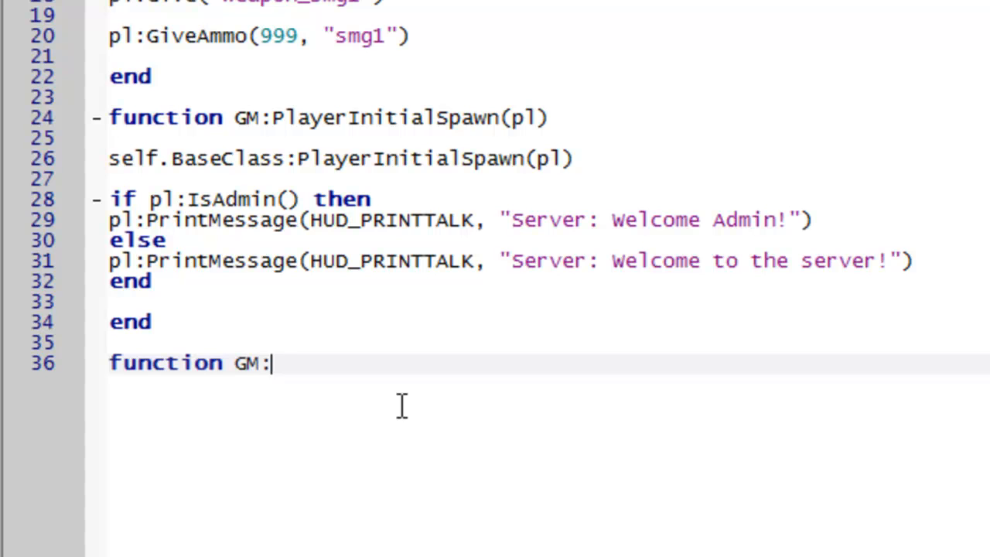
type("PlayerSpawn")
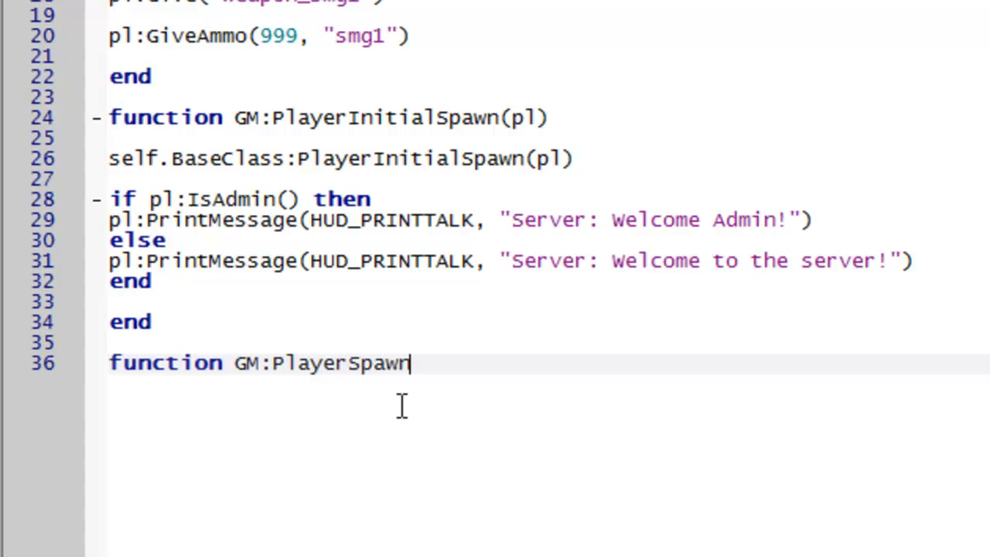
type("(pl)")
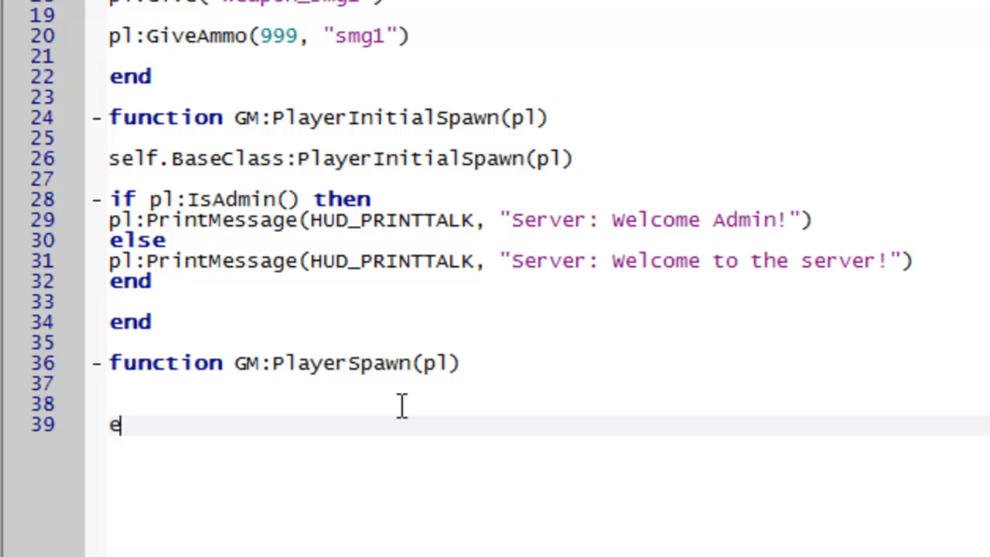
type("nd")
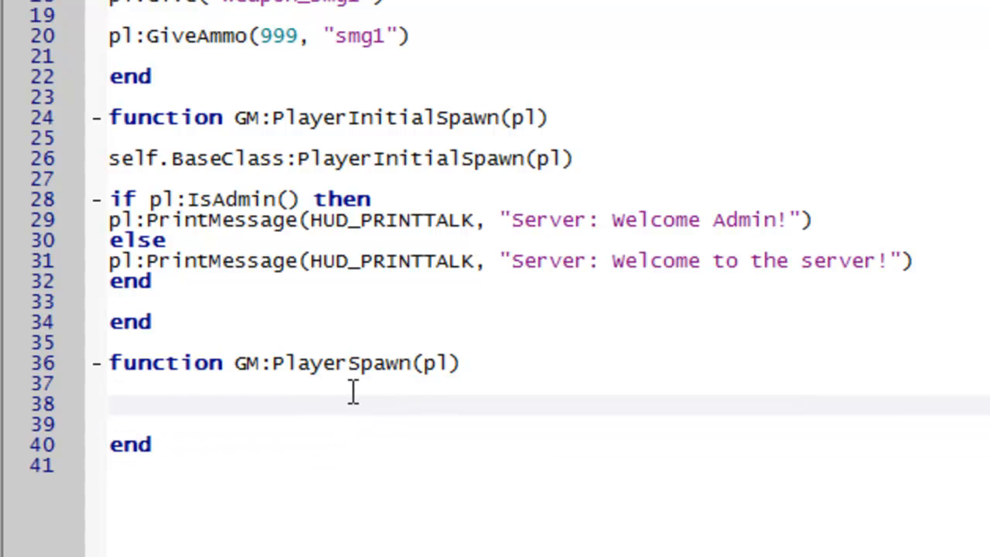
Step: Call self.BaseClass:PlayerSpawn(pl) inside it and leave a blank line for the body
type("self.")
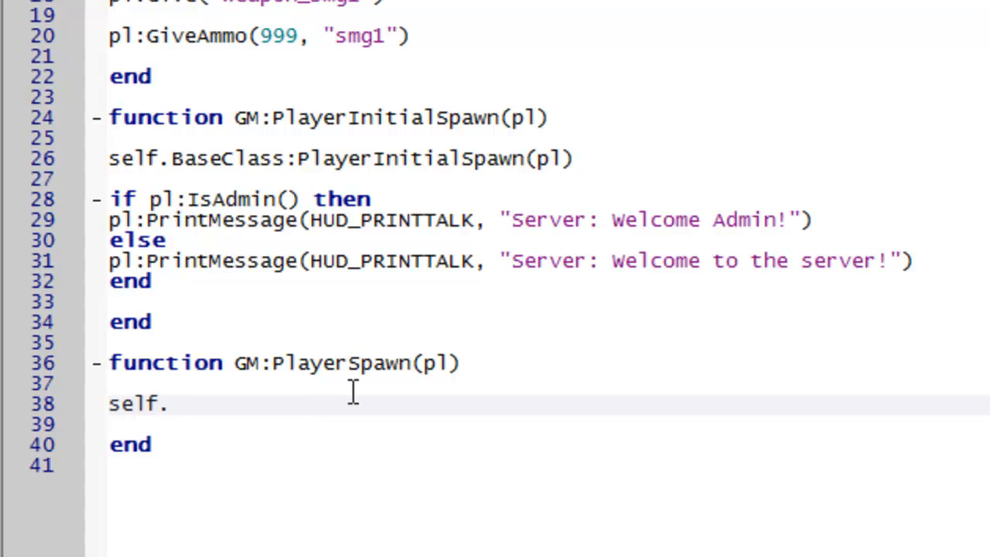
type("BaseClass:Pl")
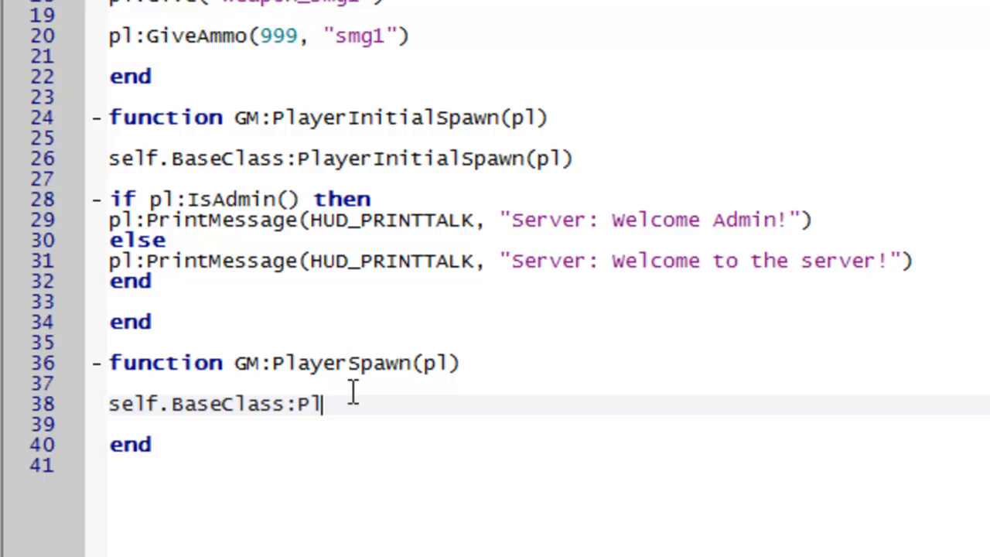
type("ayerSpawn")
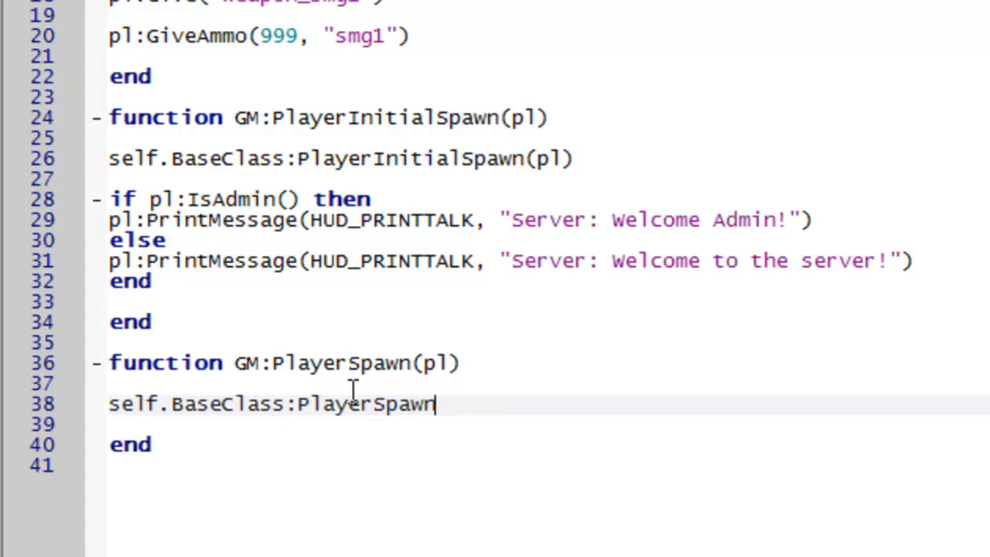
type("(pl)")
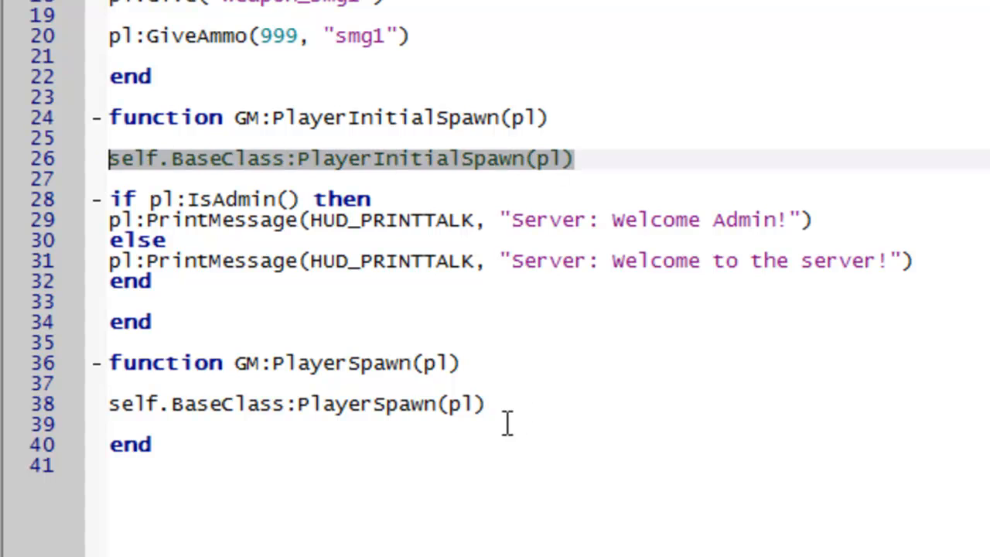
double_click(365, 402)
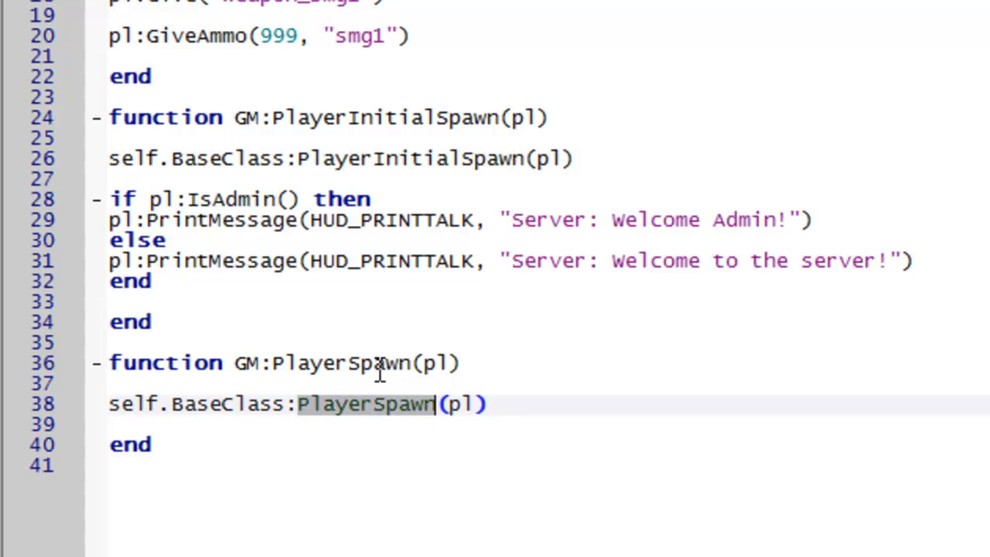
left_click(520, 402)
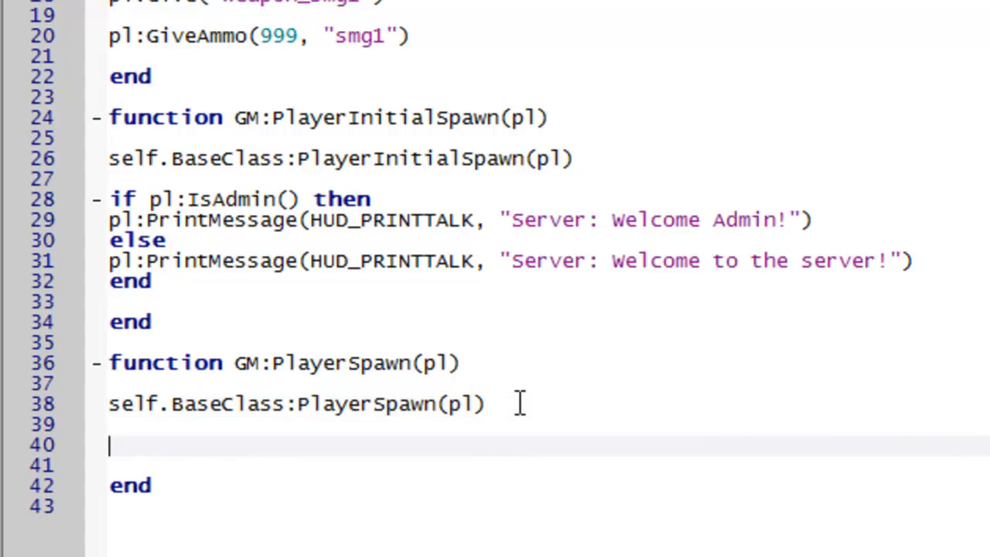
Step: Add pl:SetGravity(1) to PlayerSpawn
type("pl:Set")
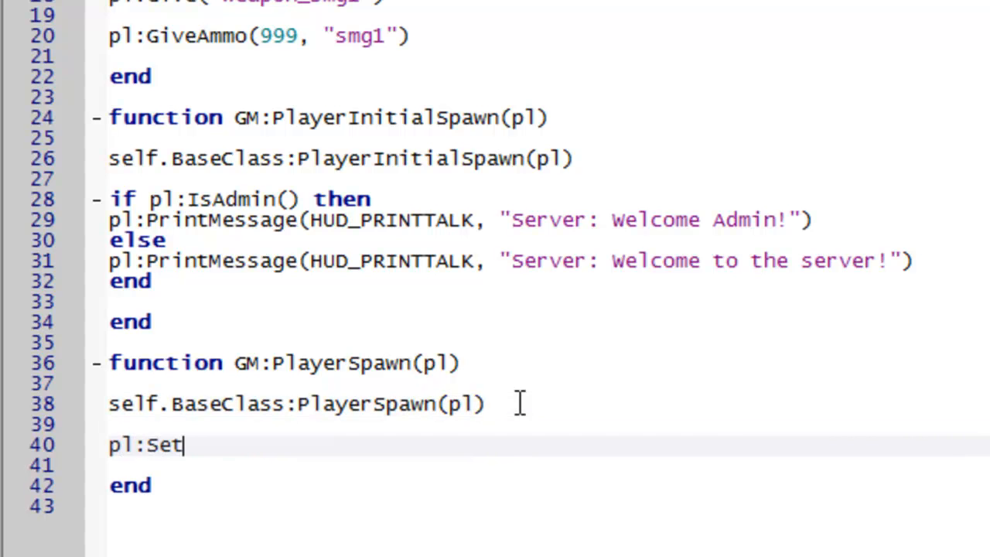
type("Gravi")
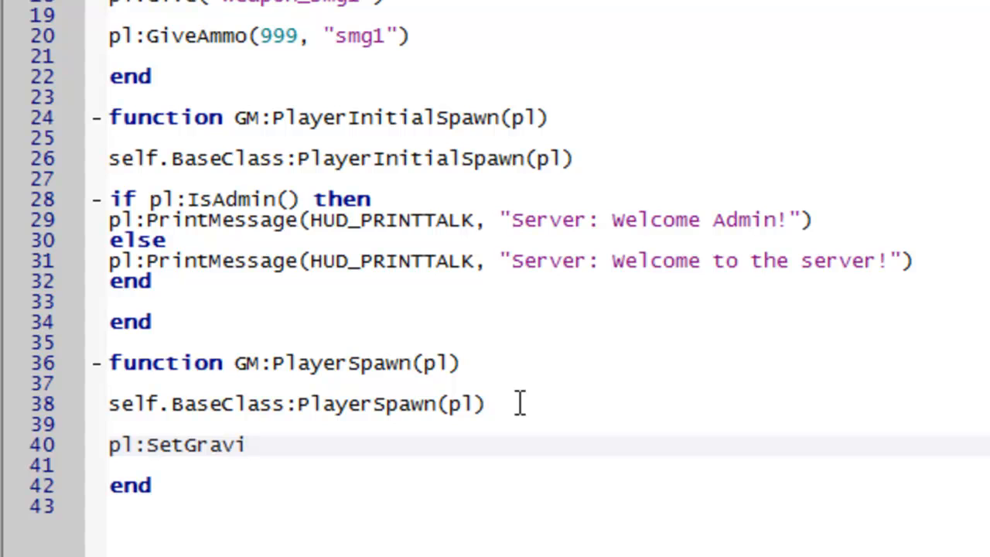
type("ty(")
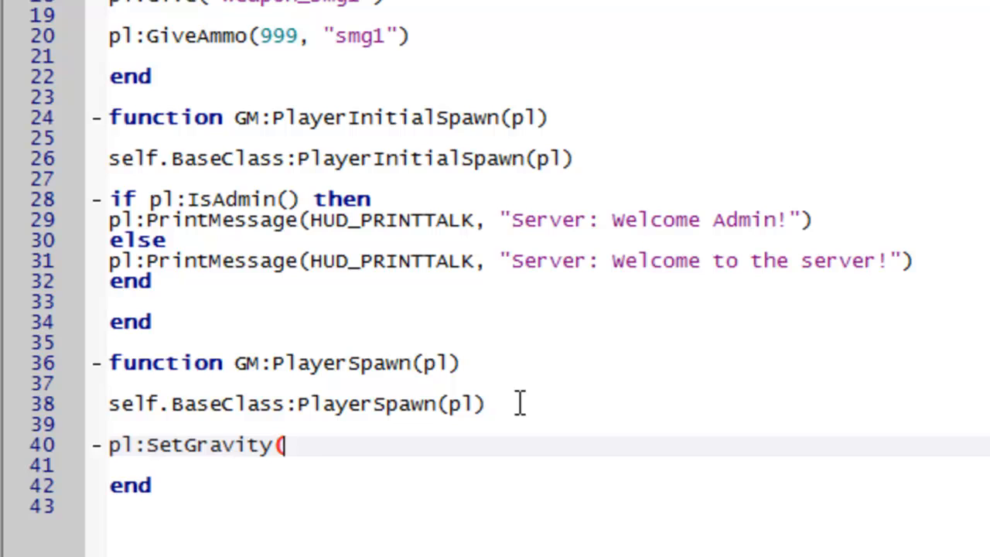
type("1)")
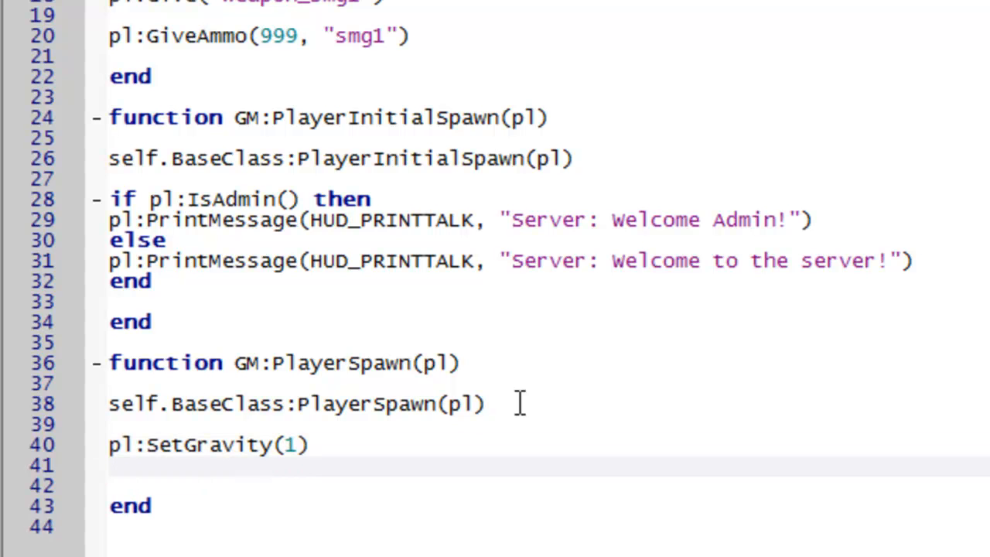
Step: Add pl:SetMaxHealth(200, true) on the next line
type("pl:SetM")
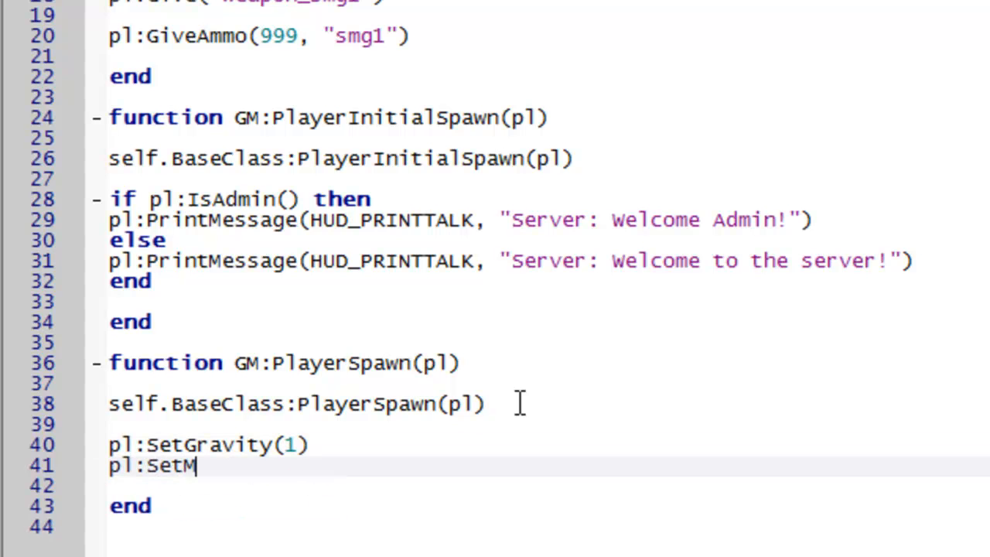
type("axHealth")
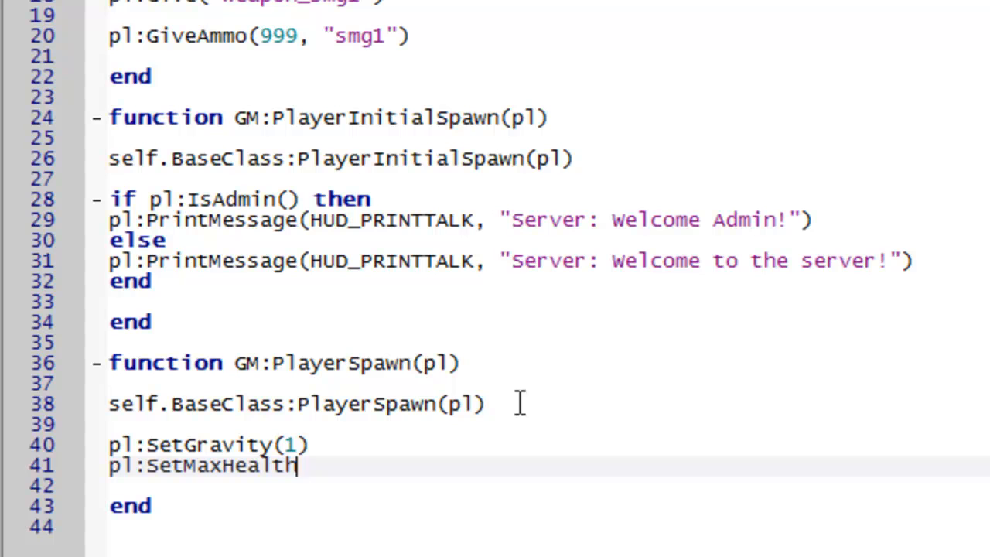
type("(")
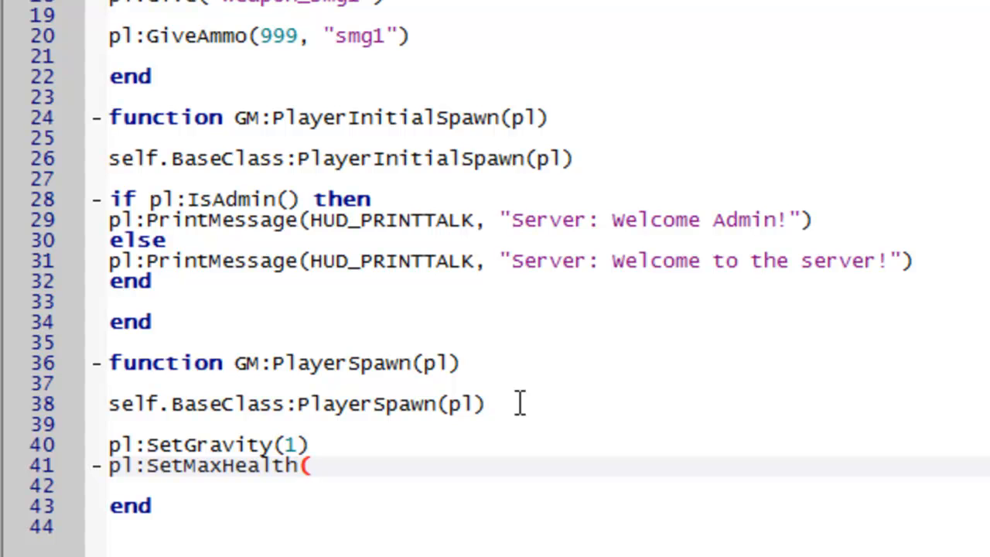
type("200,")
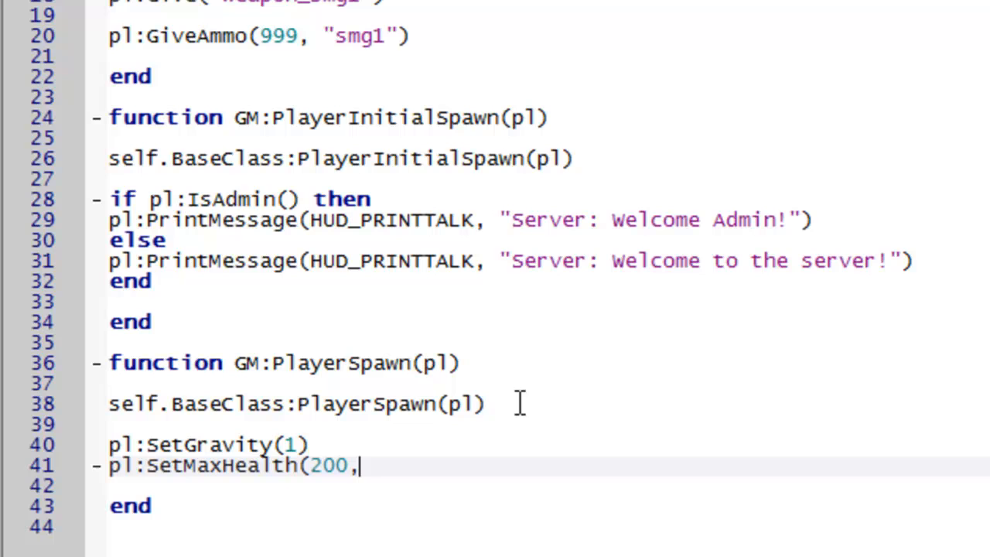
type("\" \"")
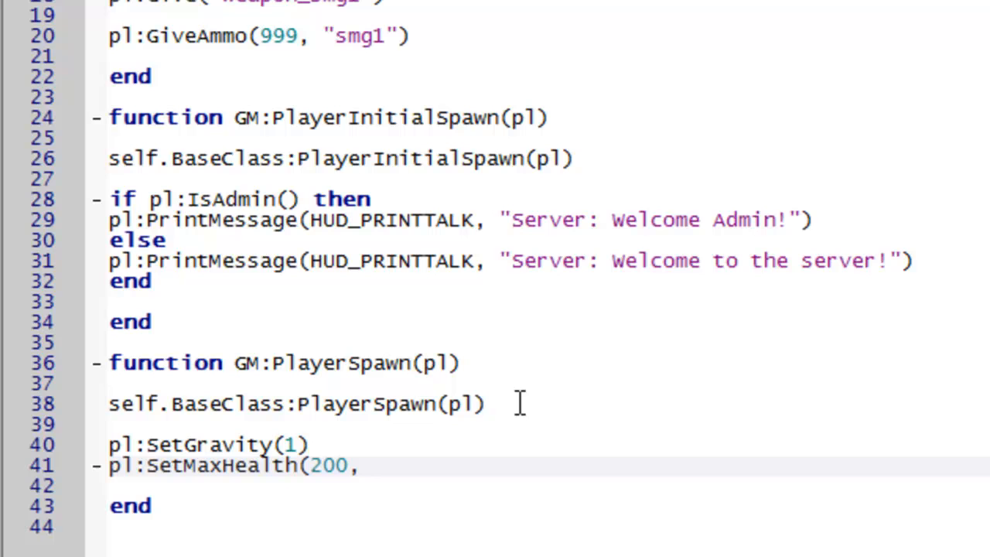
type("true")
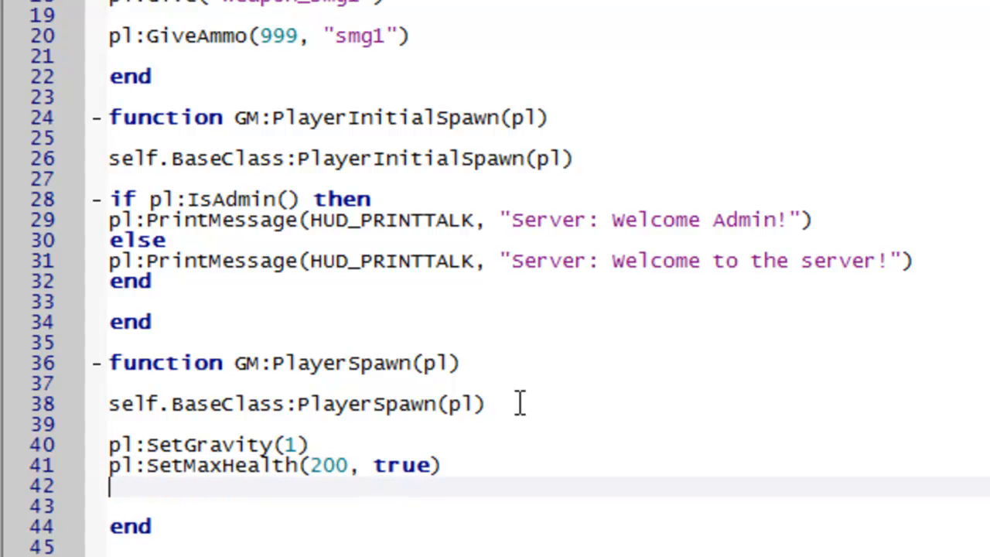
Step: Add pl:SetWalkSpeed(300) to PlayerSpawn
type("pl:")
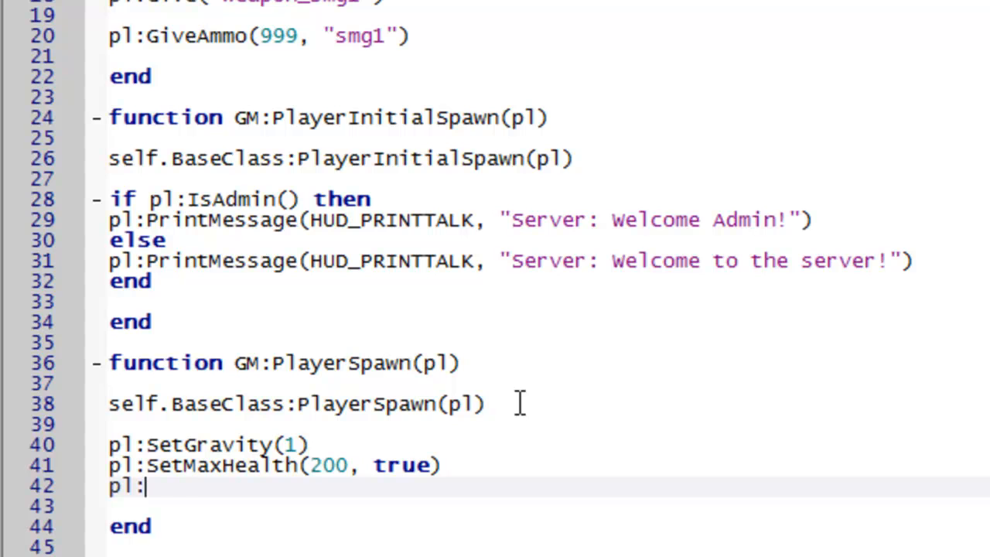
type("SetWalkSpeed(")
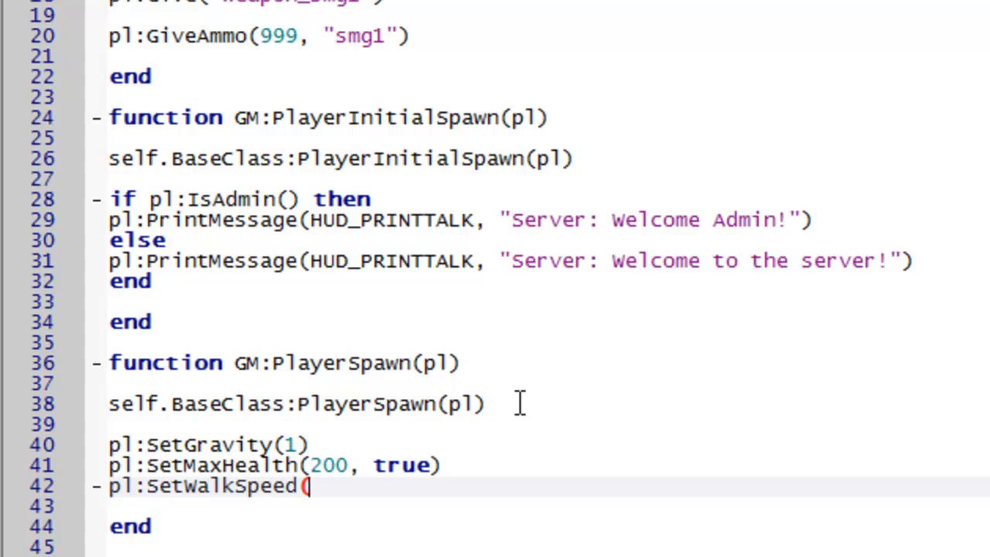
type("3")
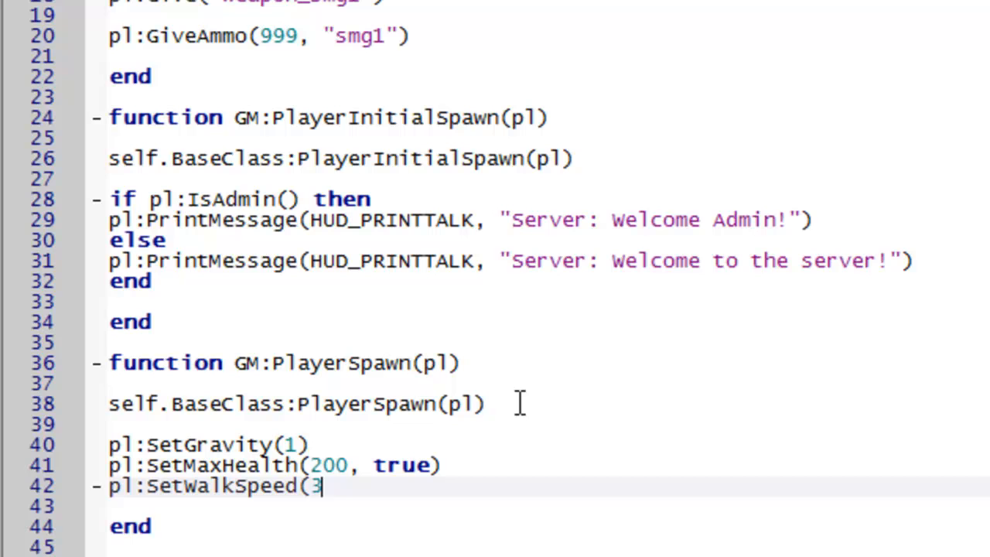
type("00)")
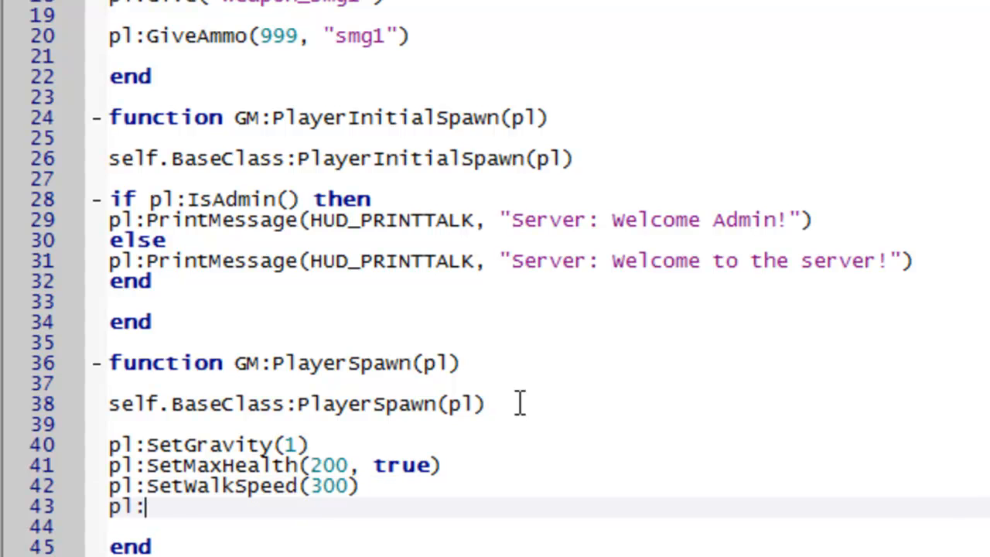
Step: Add pl:SetRunSpeed(600) below it
type("SetRun")
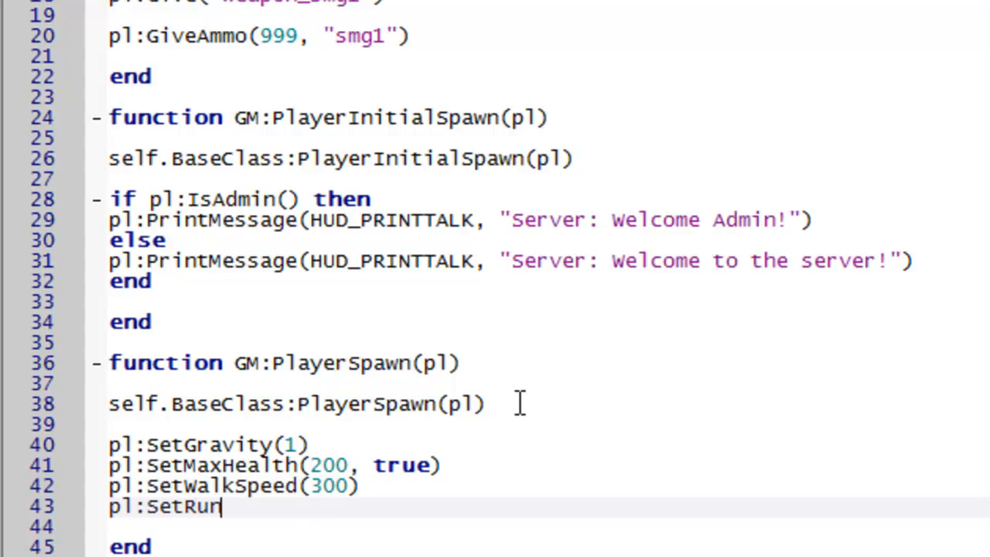
type("Speed(")
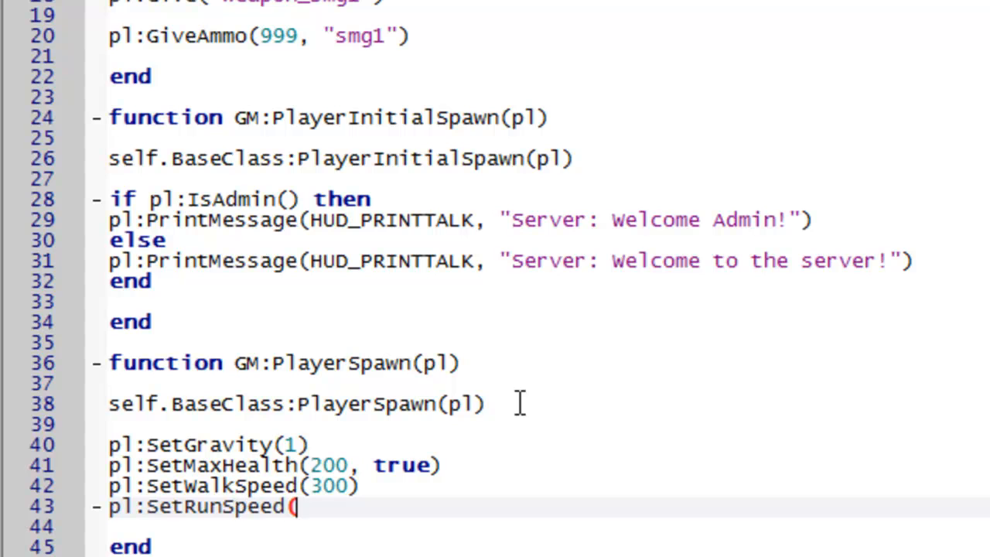
type("600")
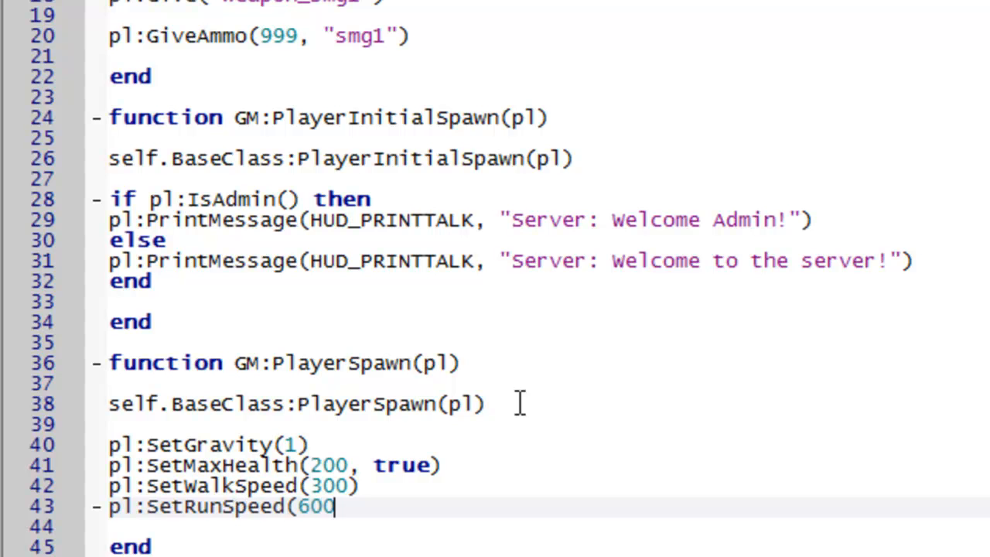
type(")")
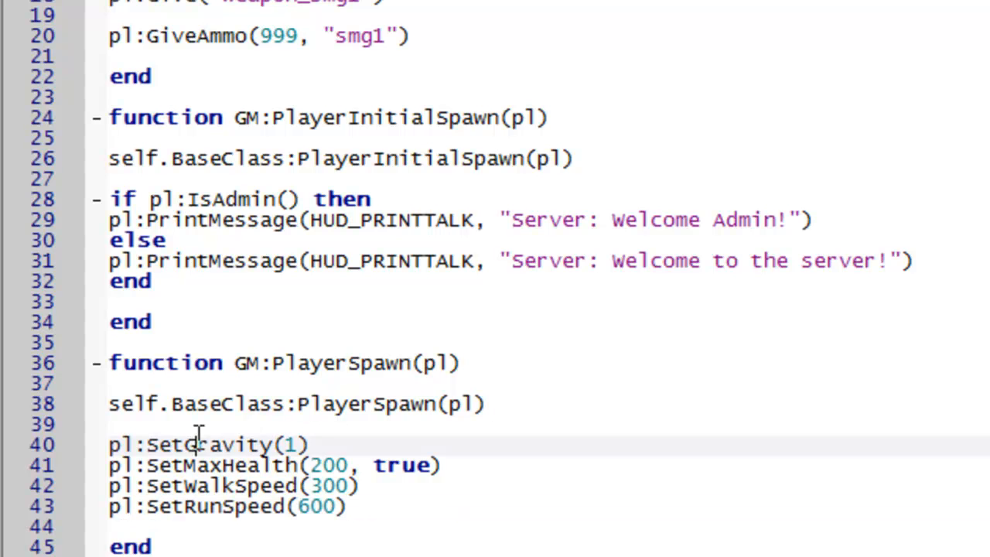
double_click(224, 486)
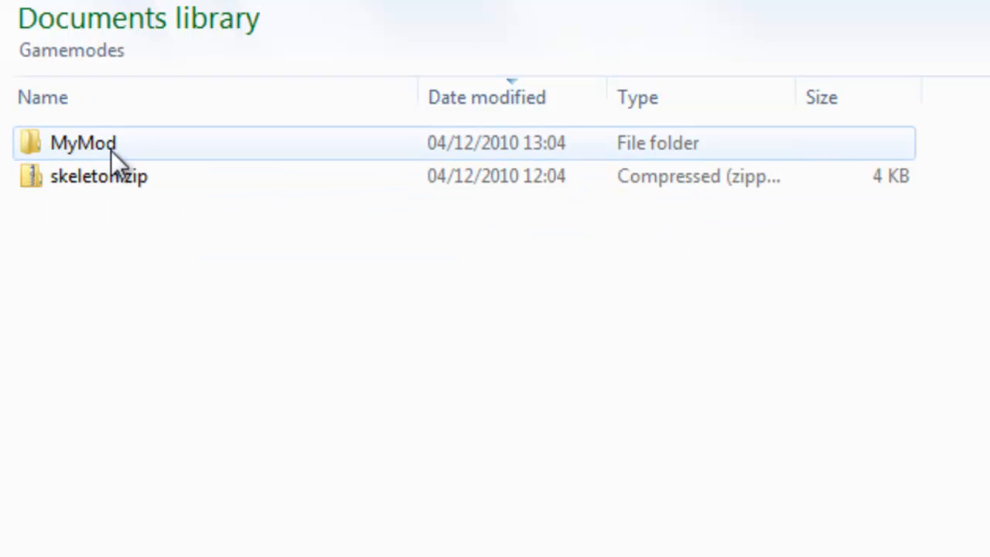
Step: Select MyMod, then browse to the garrysmod folder's gamemodes folder in Explorer
left_click(84, 142)
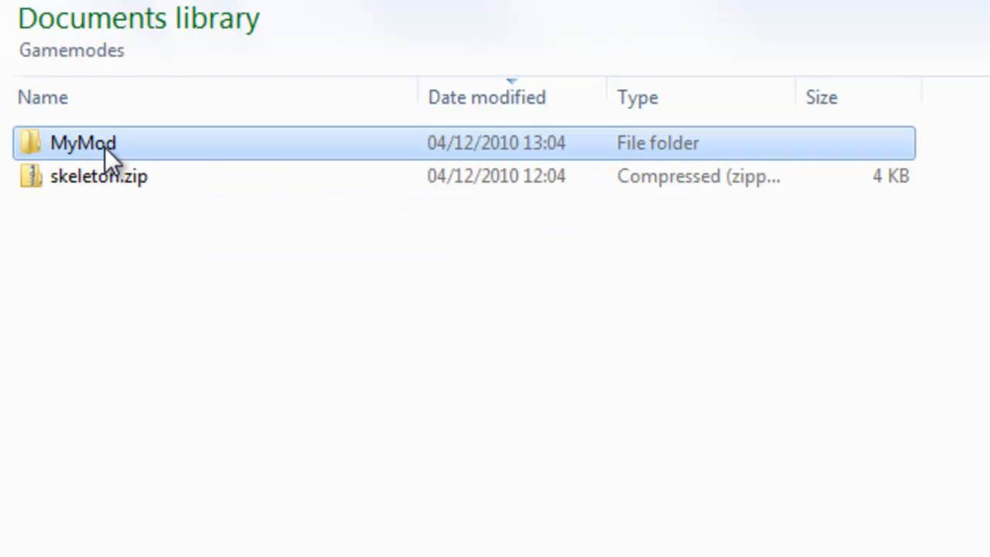
mouse_move(288, 494)
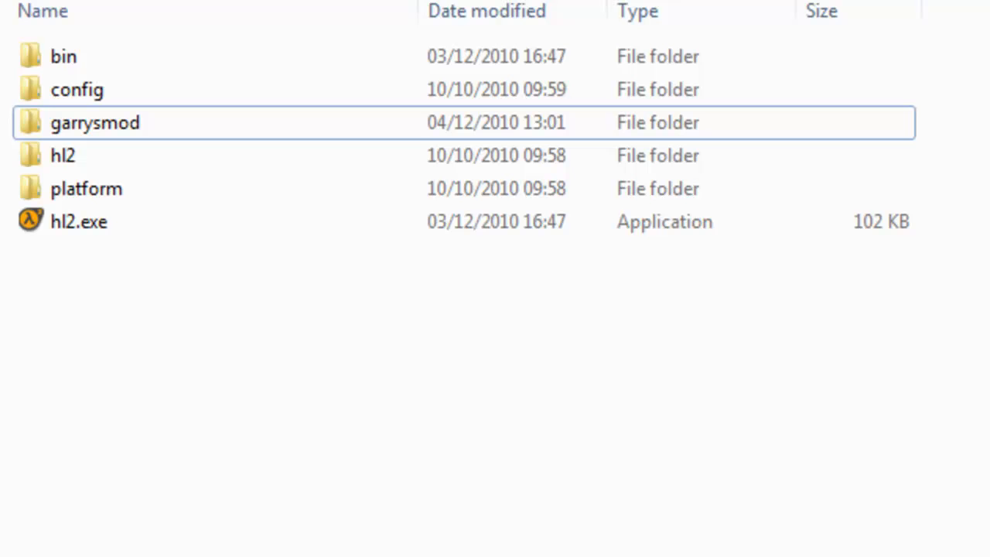
mouse_move(124, 154)
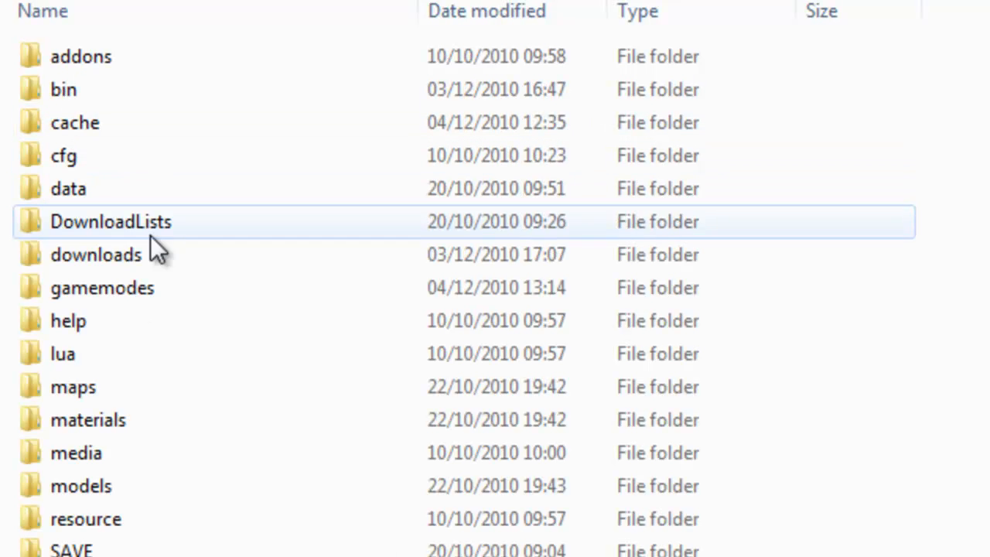
left_click(100, 288)
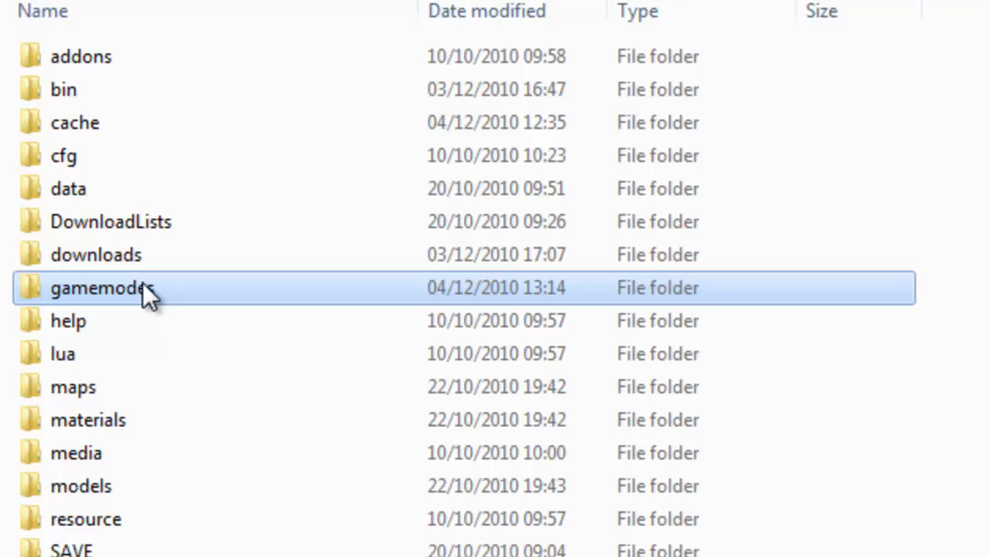